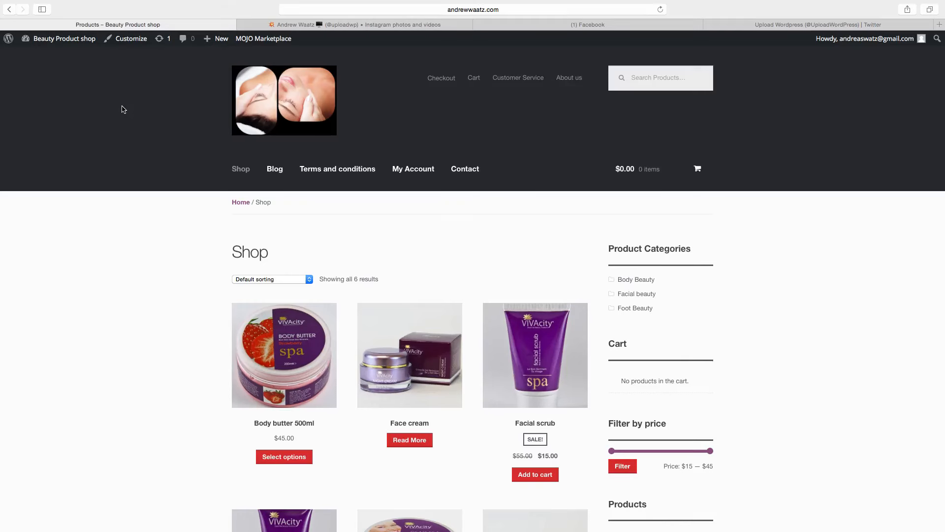
{"action": "mouse_move", "coordinate": [177, 101]}
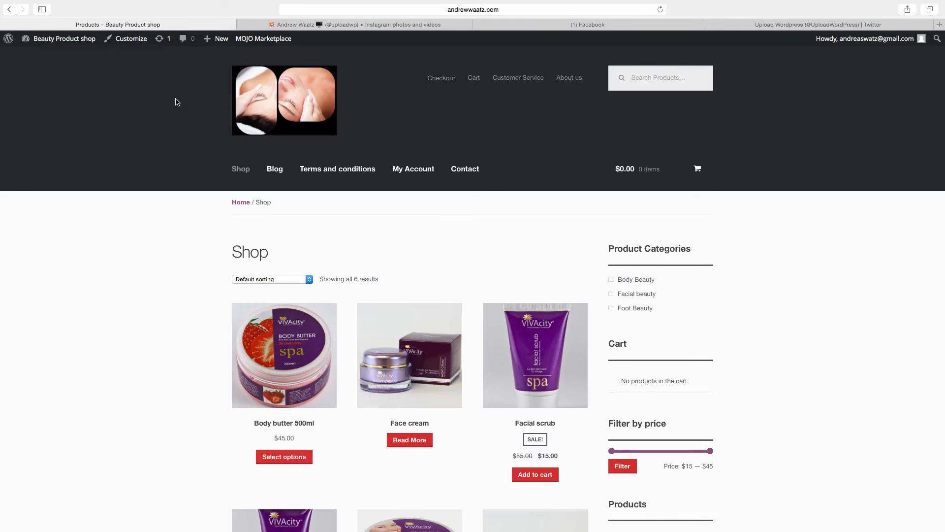
{"action": "mouse_move", "coordinate": [384, 54]}
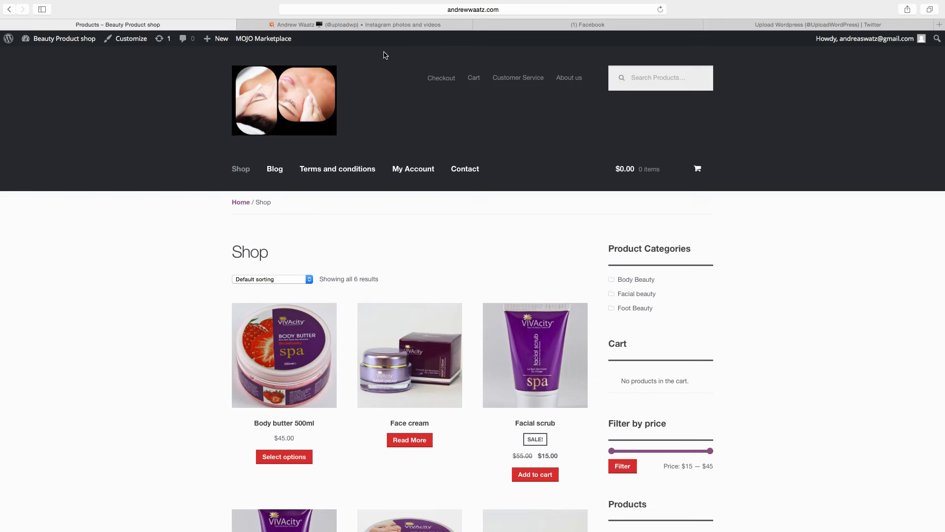
{"action": "mouse_move", "coordinate": [421, 55]}
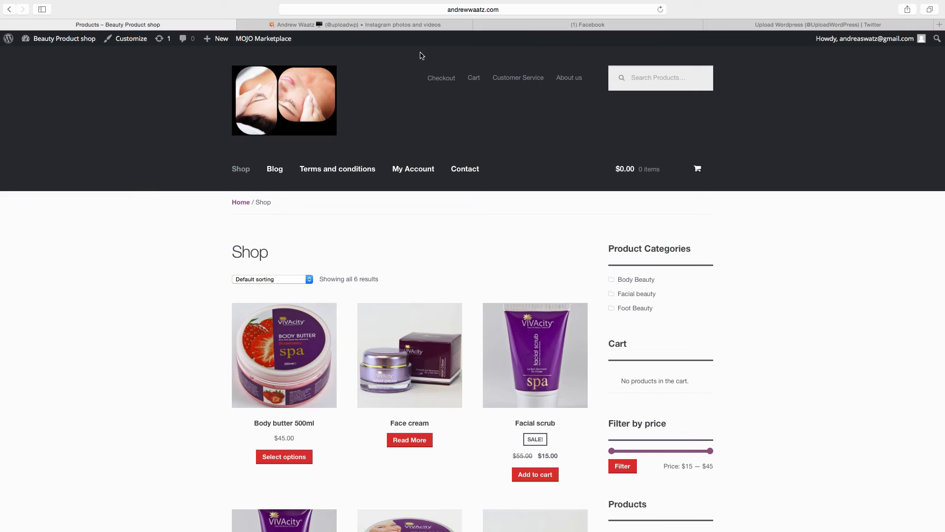
{"action": "mouse_move", "coordinate": [461, 58]}
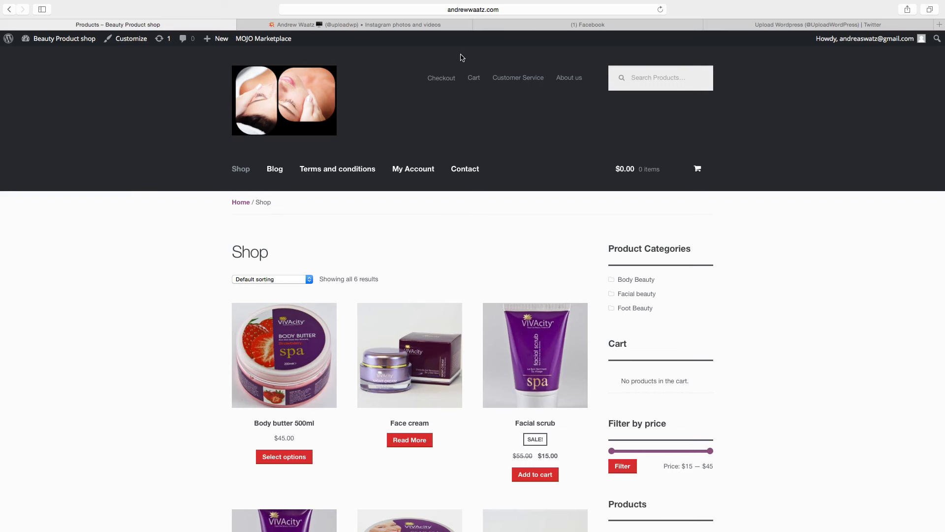
Go from the site-name menu to the Dashboard, then to Plugins > Add New.
{"action": "scroll", "scroll_direction": "down", "scroll_amount": 3}
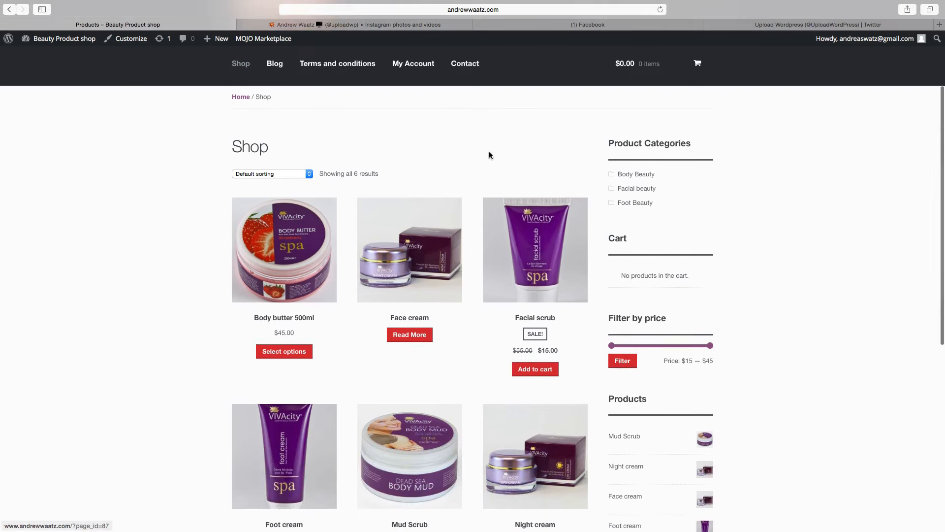
{"action": "scroll", "scroll_direction": "down", "scroll_amount": 3}
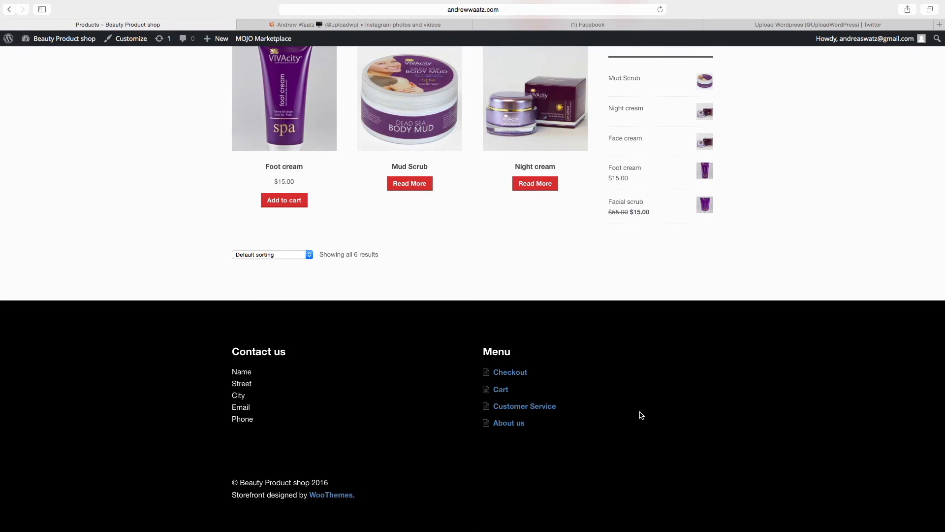
{"action": "mouse_move", "coordinate": [63, 38]}
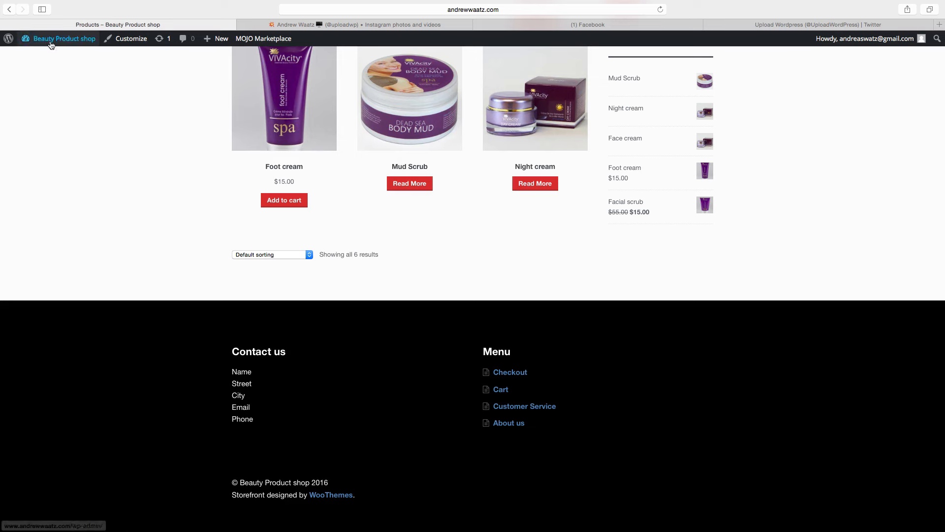
{"action": "left_click", "coordinate": [64, 38]}
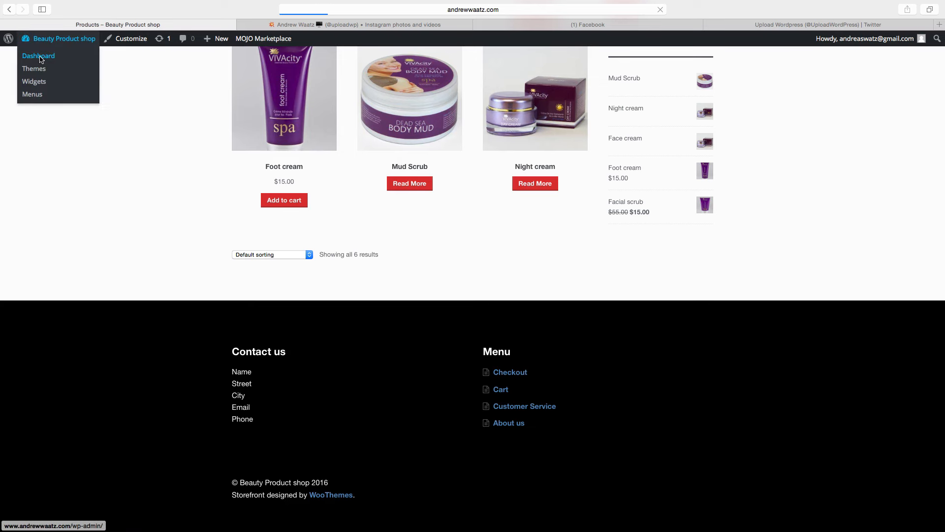
{"action": "left_click", "coordinate": [38, 55]}
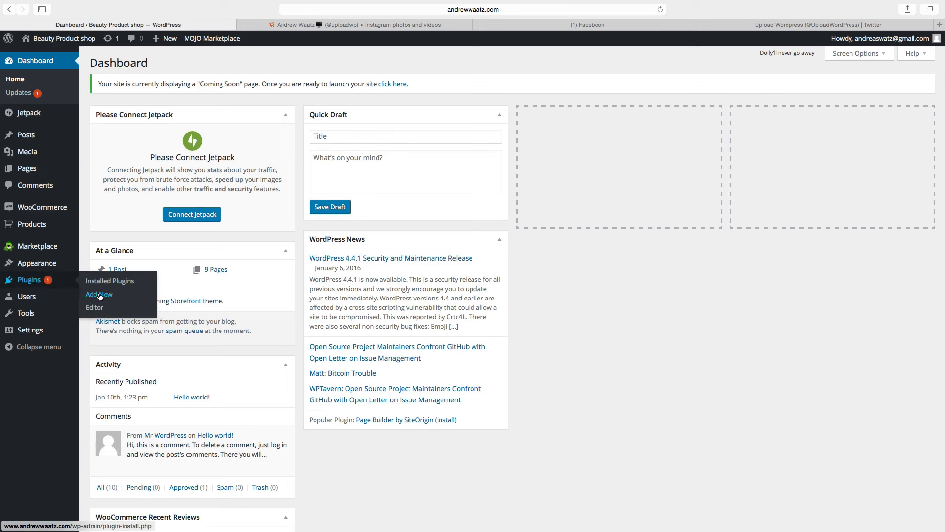
{"action": "left_click", "coordinate": [99, 294]}
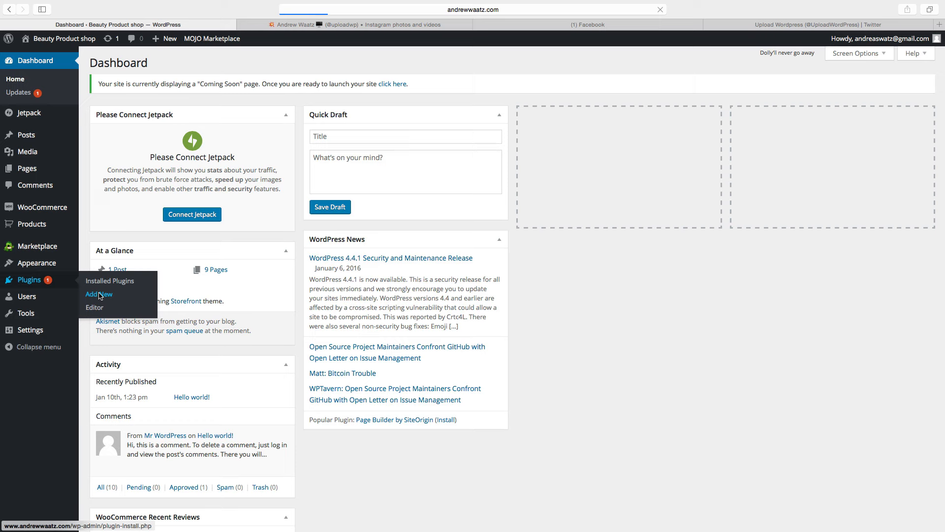
{"action": "left_click", "coordinate": [99, 295]}
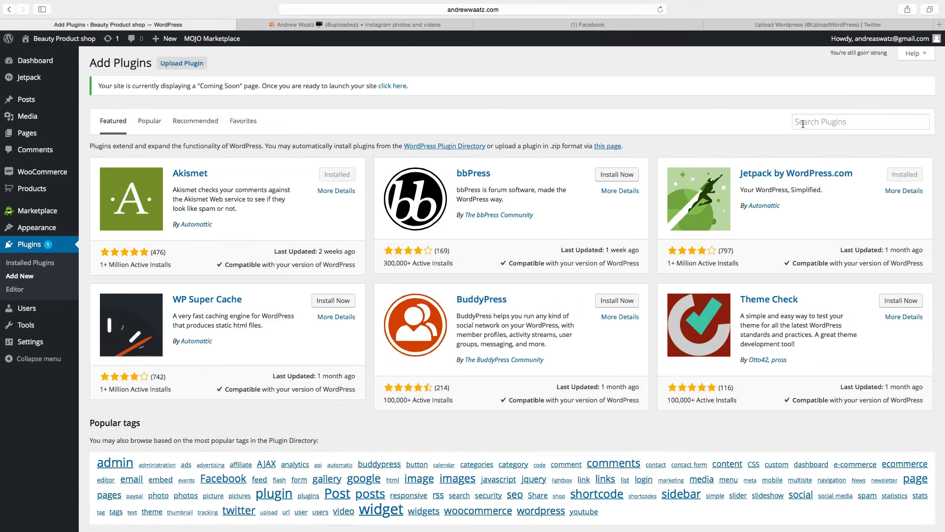
Search plugins for 'storefront top bar' and install the Storefront Top Bar plugin.
{"action": "left_click", "coordinate": [859, 122]}
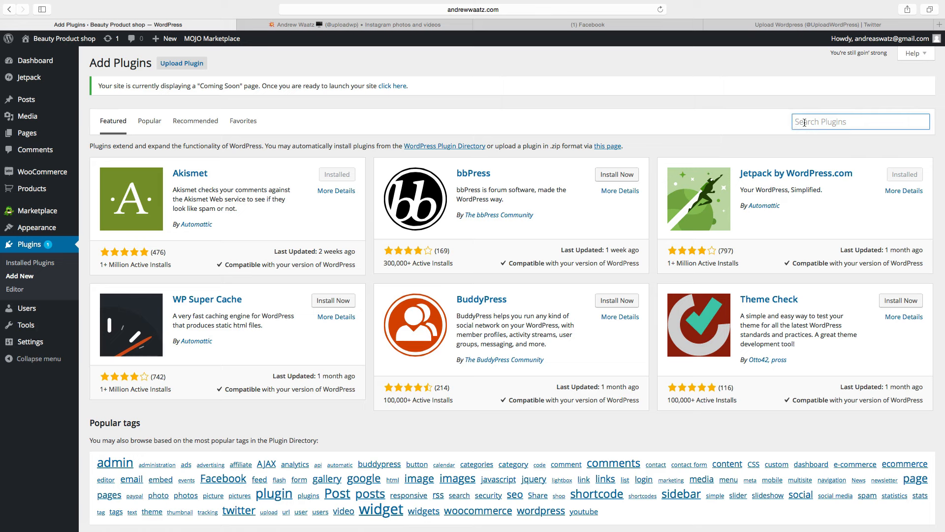
{"action": "type", "text": "storefront t"}
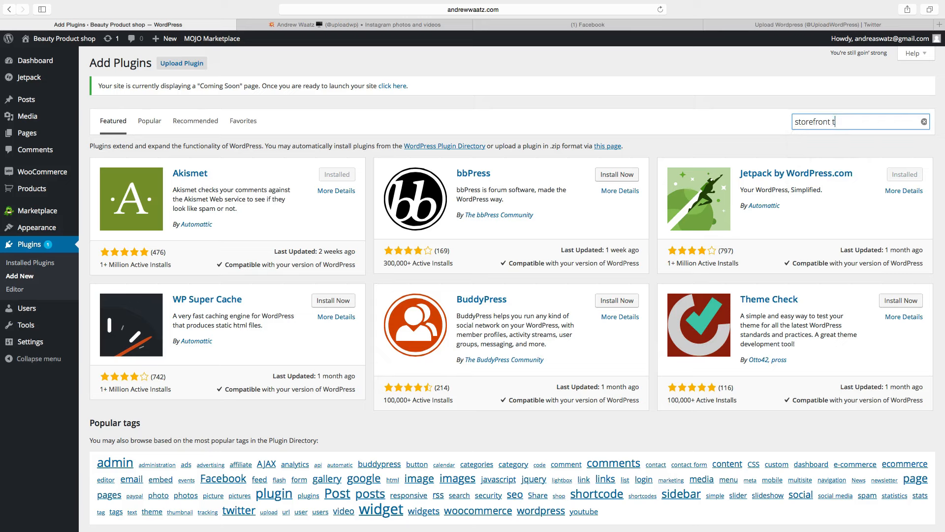
{"action": "type", "text": "op bar"}
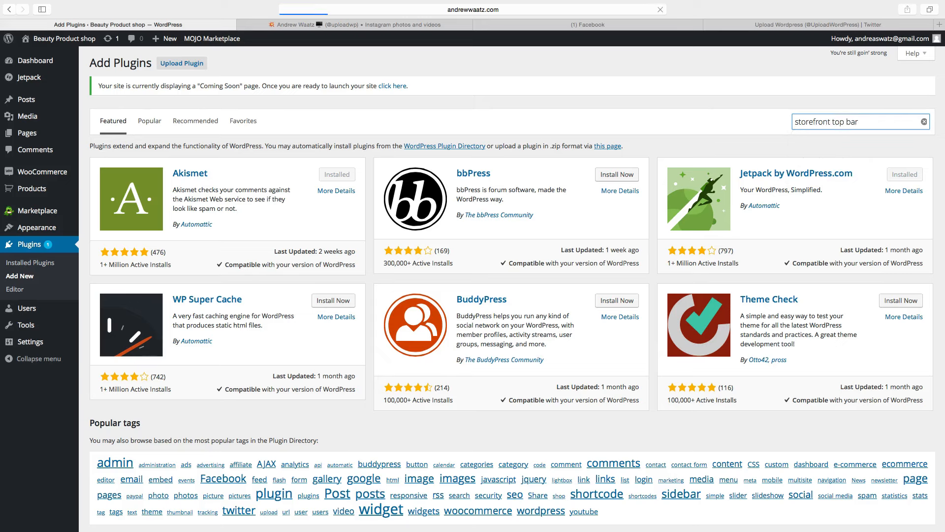
{"action": "key", "text": "Return"}
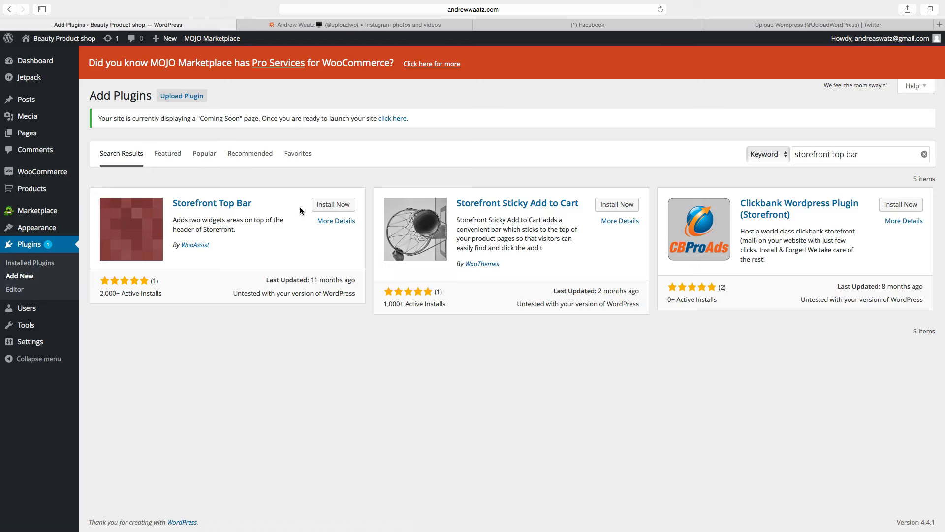
{"action": "left_click", "coordinate": [333, 204]}
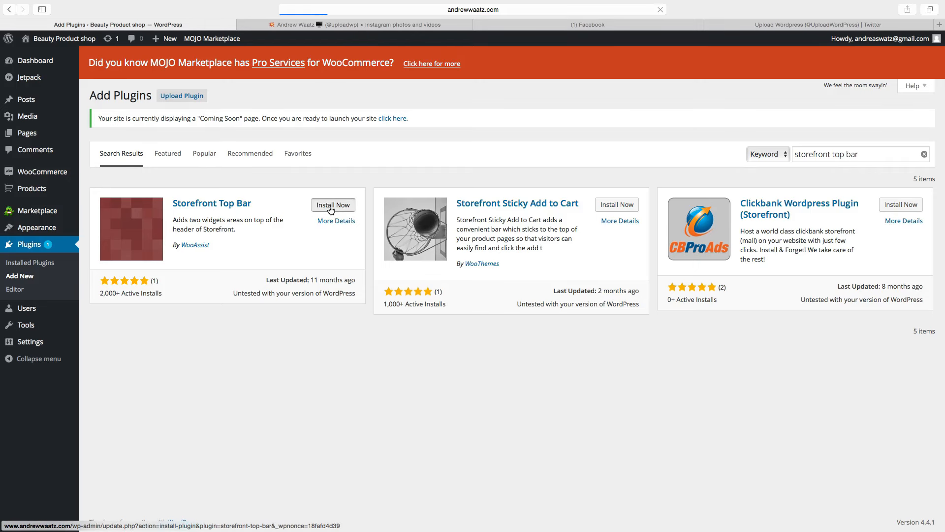
{"action": "left_click", "coordinate": [333, 205]}
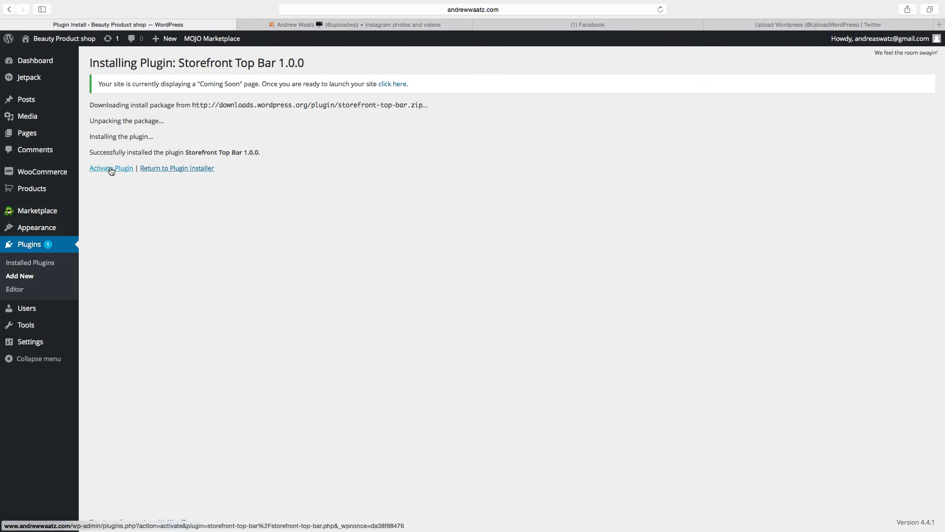
Activate Storefront Top Bar and return to the Add Plugins page.
{"action": "left_click", "coordinate": [110, 167]}
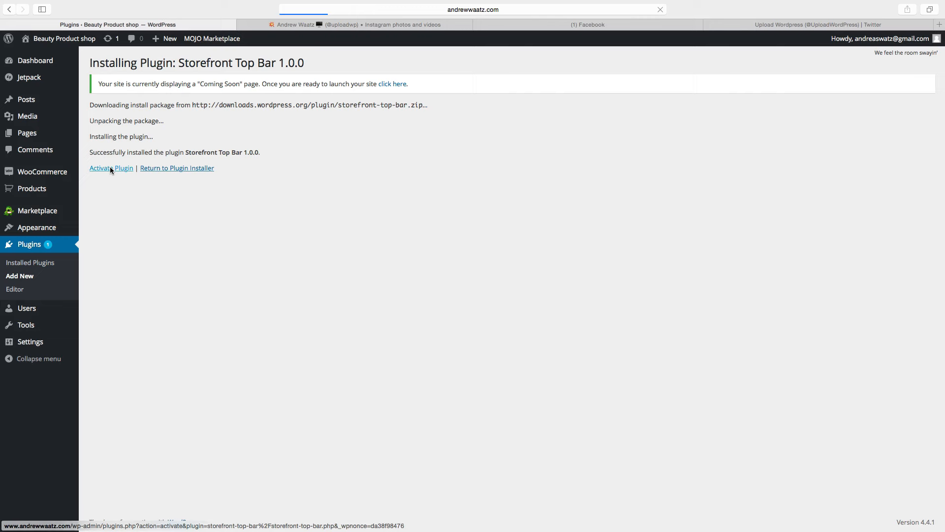
{"action": "left_click", "coordinate": [111, 167]}
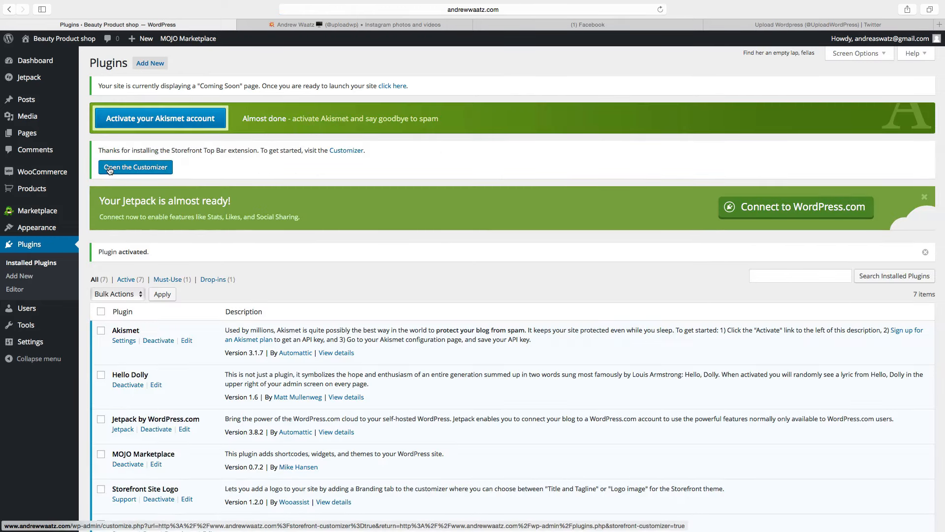
{"action": "mouse_move", "coordinate": [124, 137]}
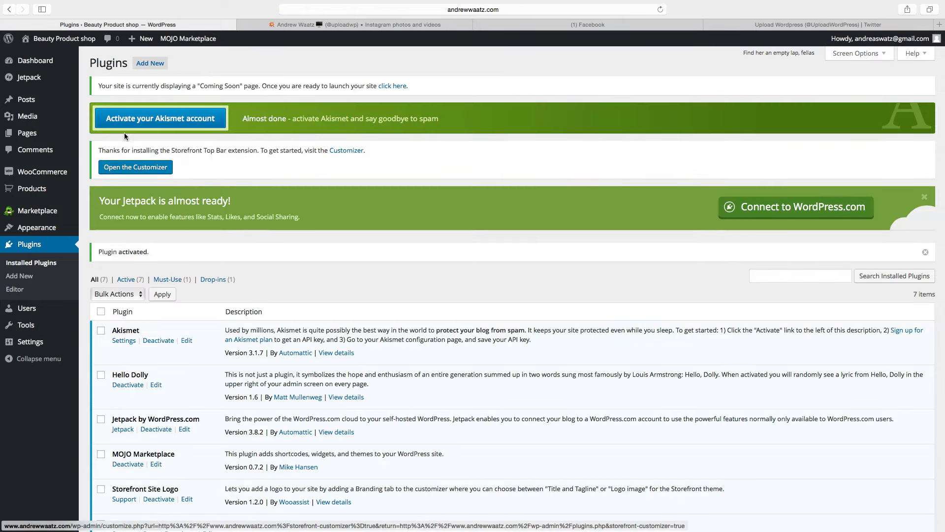
{"action": "left_click", "coordinate": [149, 62]}
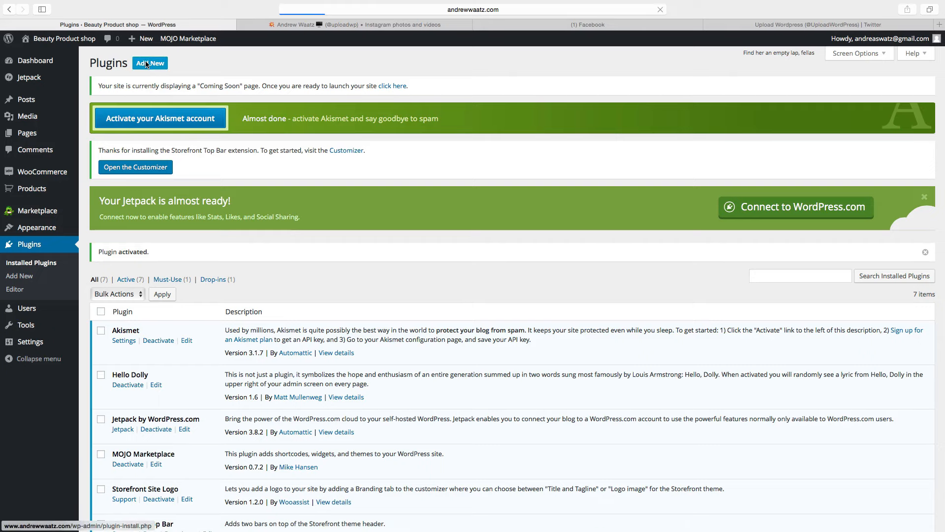
{"action": "left_click", "coordinate": [149, 63]}
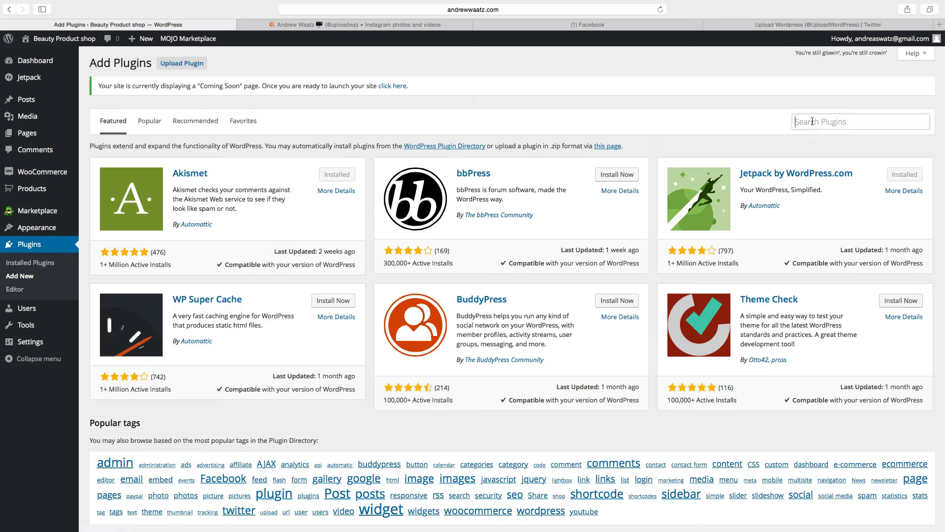
Search plugins for 'accesspress social icons' and install AccessPress Social Icons.
{"action": "type", "text": "accesspress social icons"}
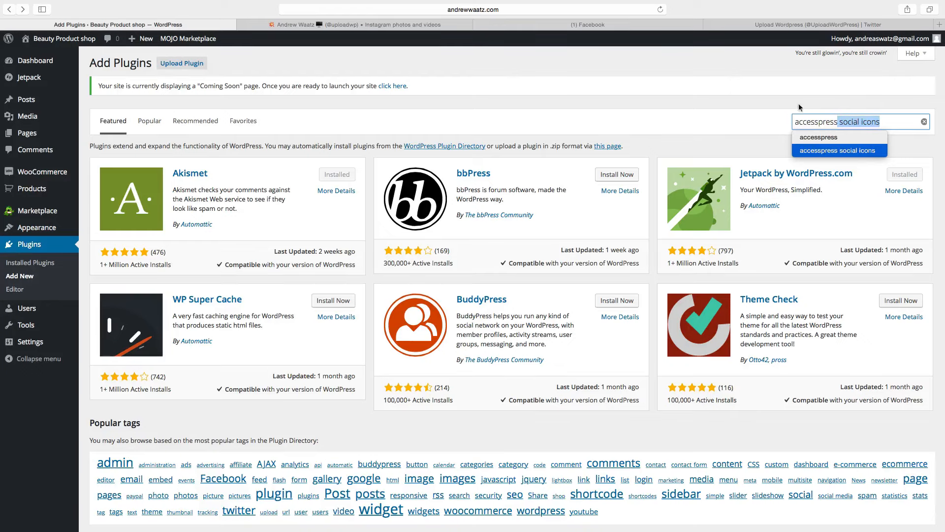
{"action": "left_click", "coordinate": [838, 151]}
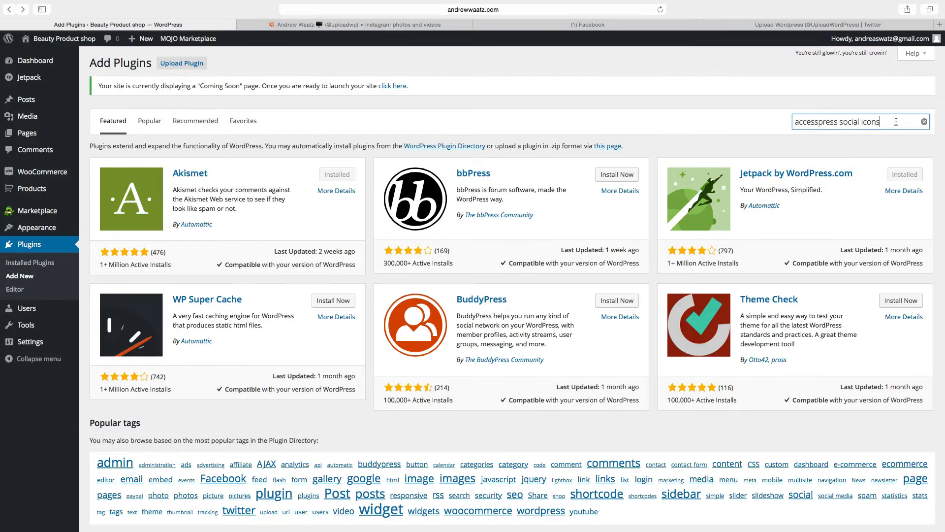
{"action": "key", "text": "Return"}
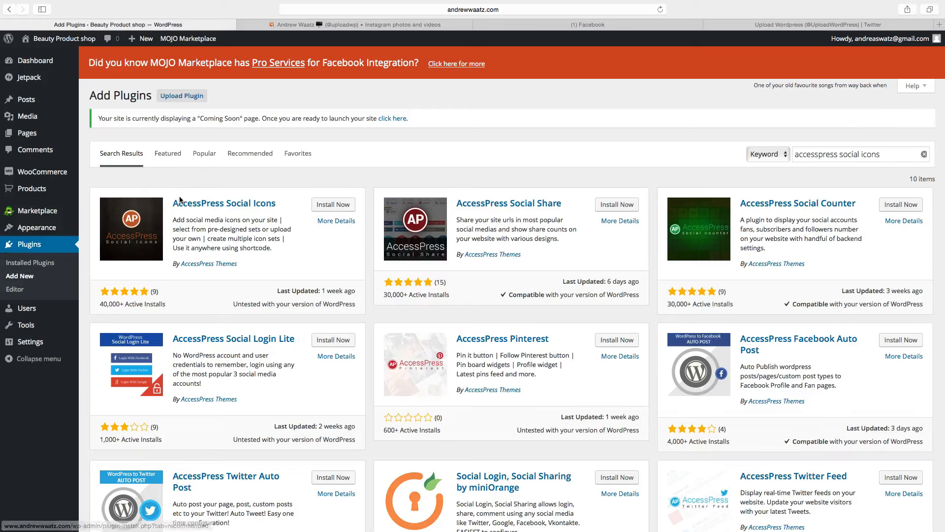
{"action": "mouse_move", "coordinate": [280, 208]}
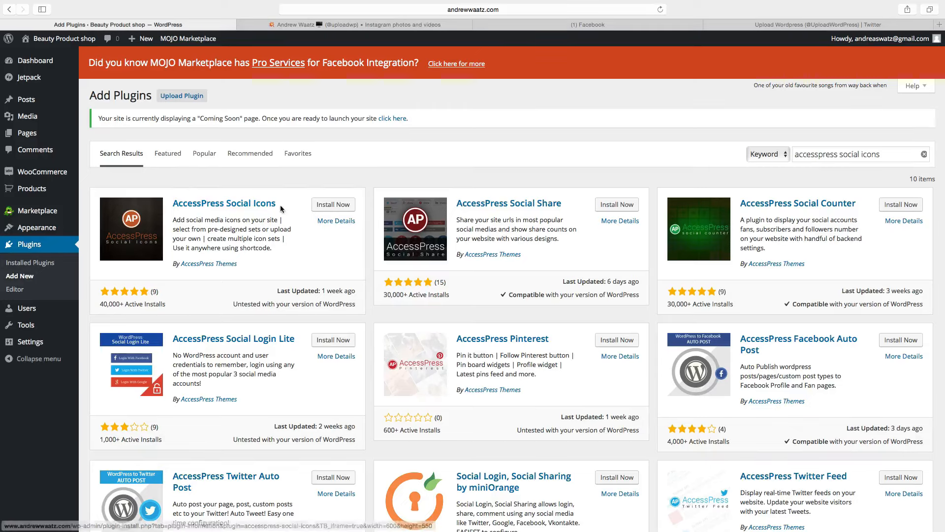
{"action": "left_click", "coordinate": [332, 204]}
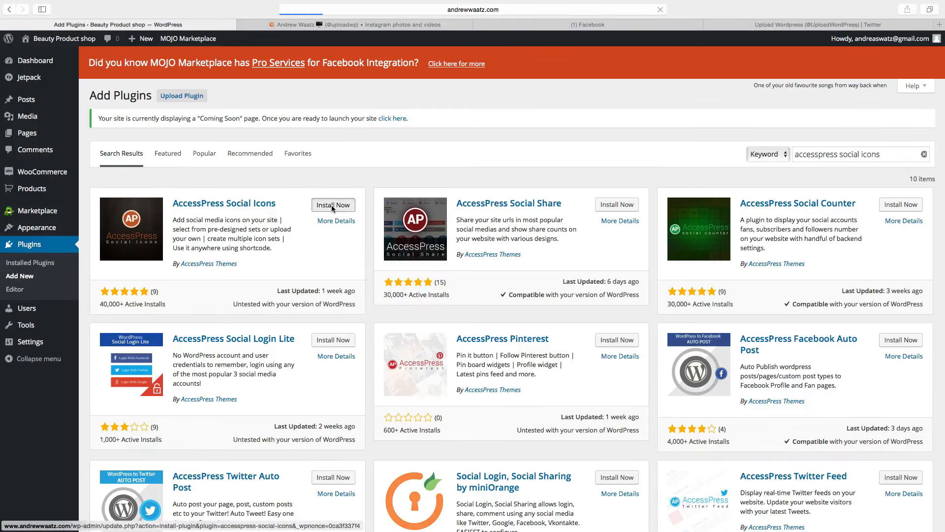
{"action": "left_click", "coordinate": [334, 204]}
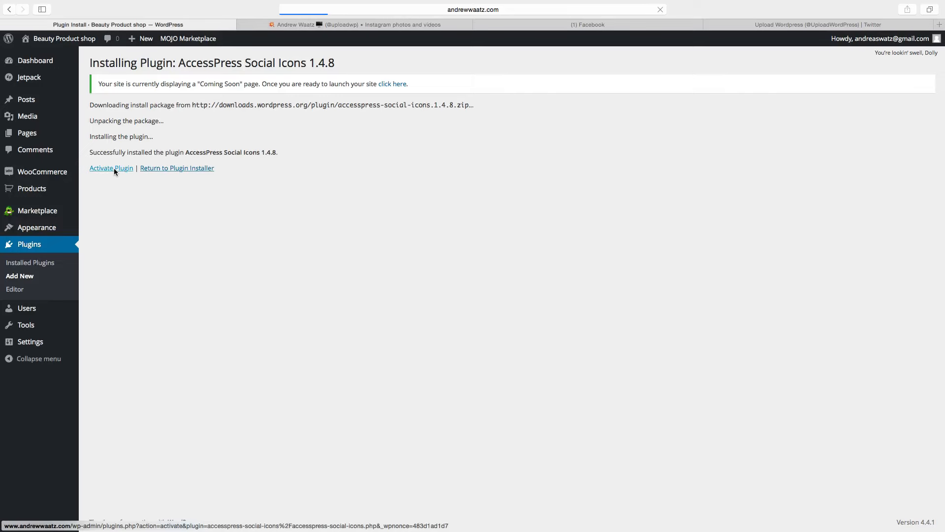
Activate AccessPress Social Icons and go to its Add New Set page.
{"action": "left_click", "coordinate": [110, 168]}
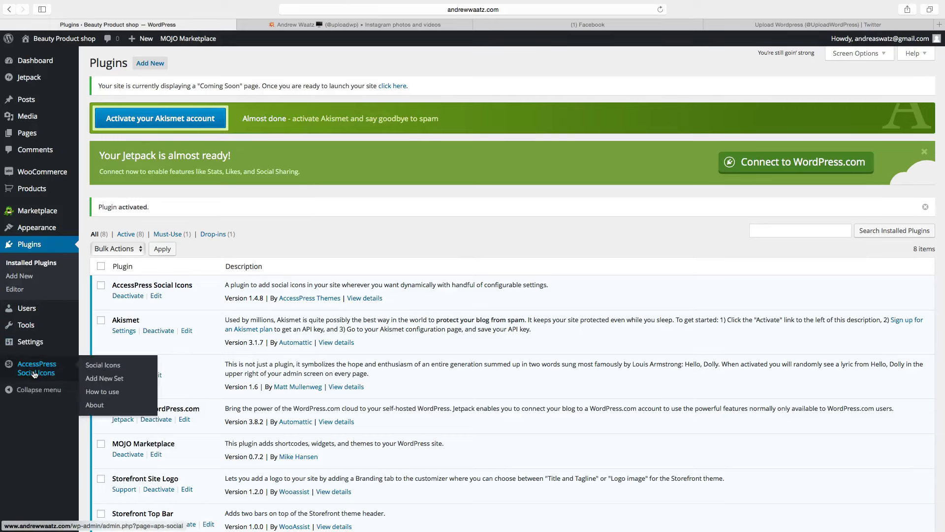
{"action": "mouse_move", "coordinate": [103, 378]}
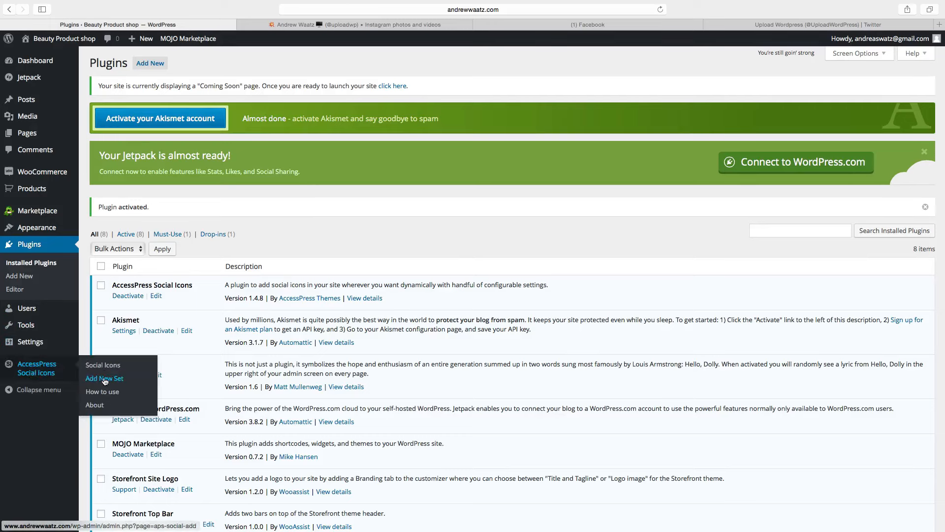
{"action": "left_click", "coordinate": [104, 378]}
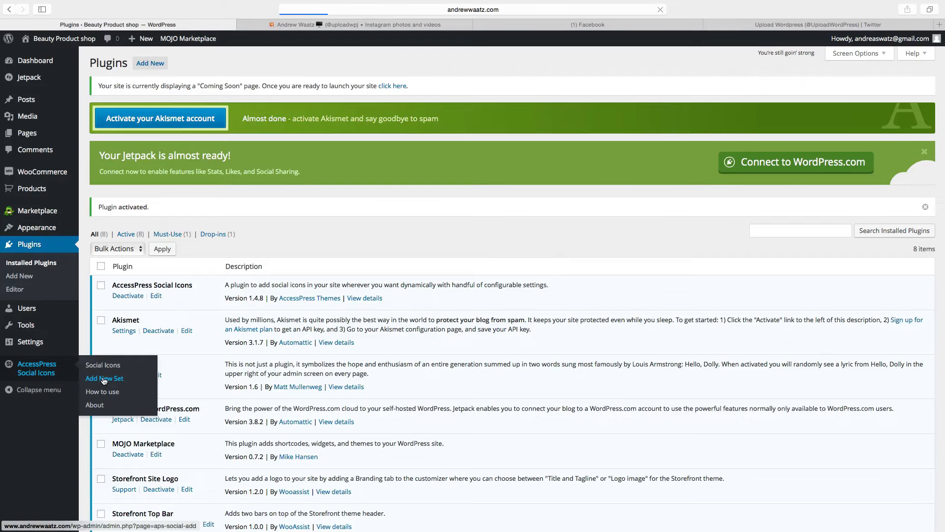
{"action": "left_click", "coordinate": [105, 378]}
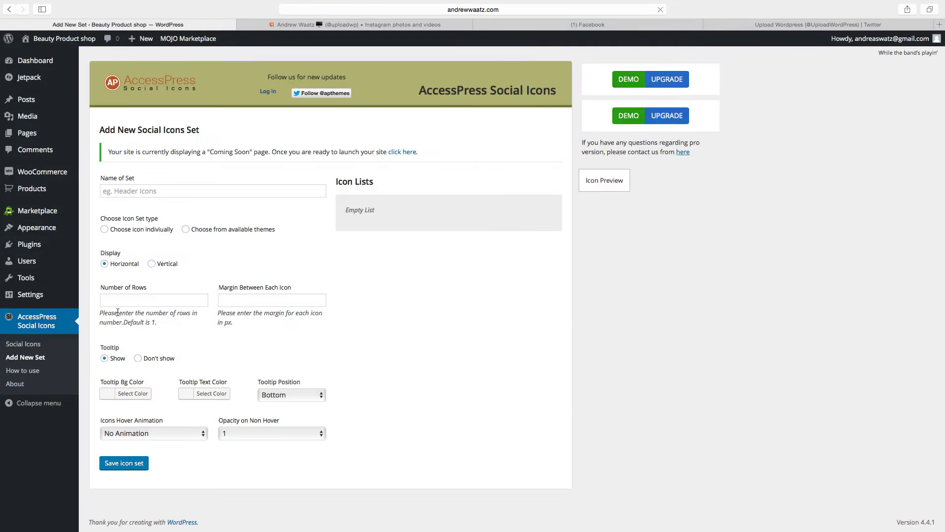
Name the icon set 'Top Bar icons' and select 'Choose from available themes'.
{"action": "left_click", "coordinate": [212, 191]}
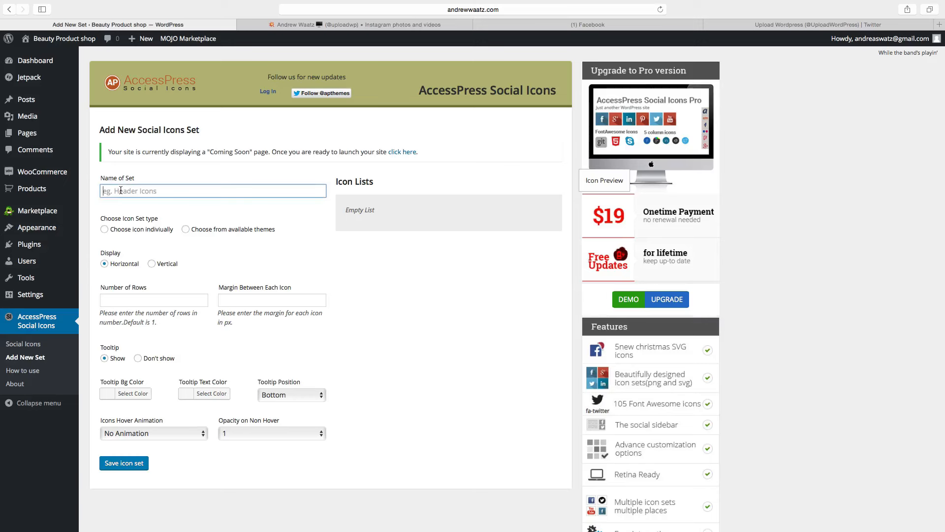
{"action": "type", "text": "Top"}
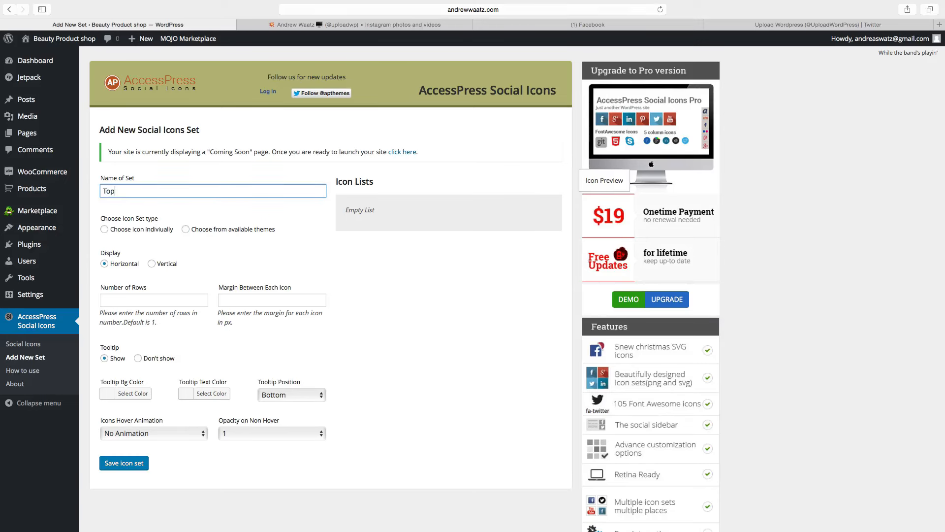
{"action": "type", "text": "Bar icons"}
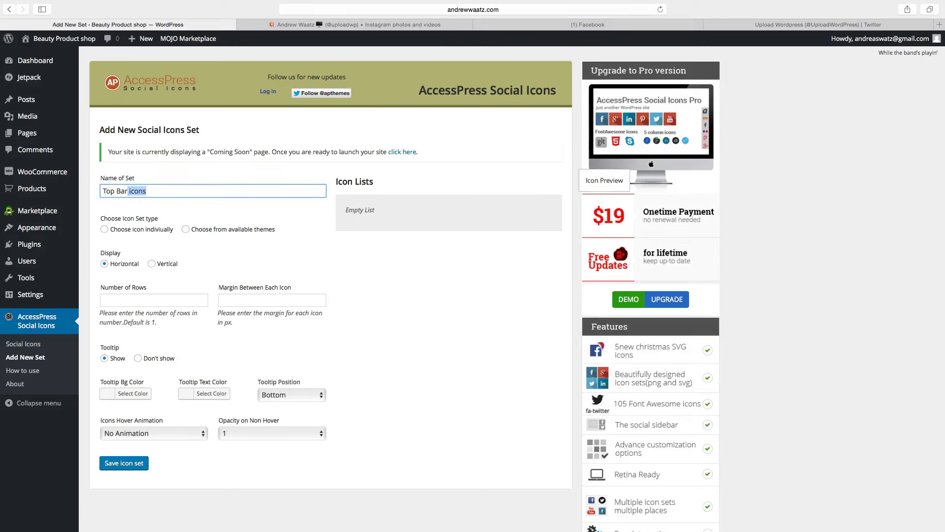
{"action": "left_click", "coordinate": [168, 191]}
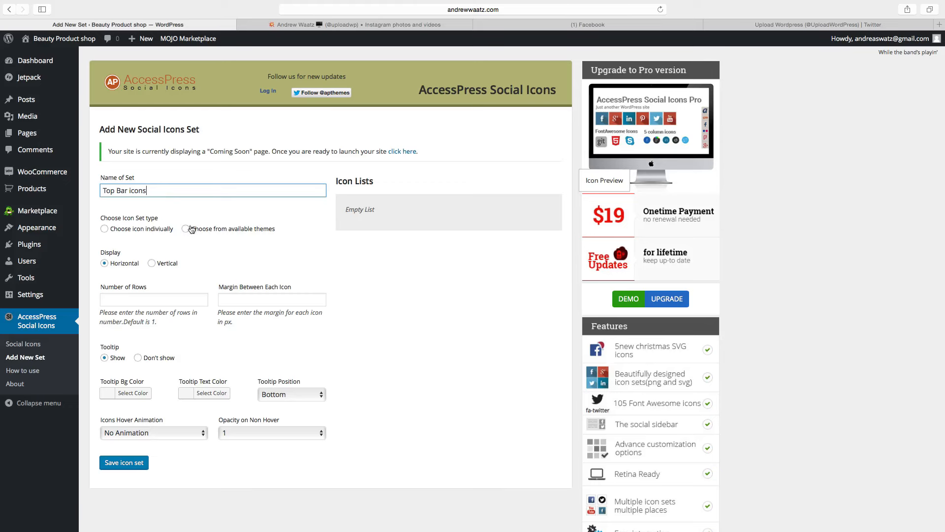
{"action": "mouse_move", "coordinate": [186, 233]}
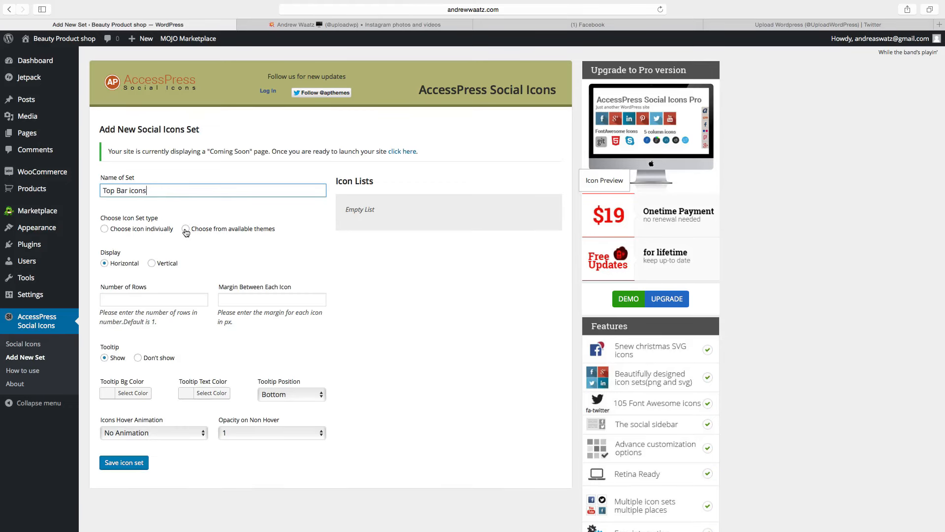
{"action": "left_click", "coordinate": [186, 228]}
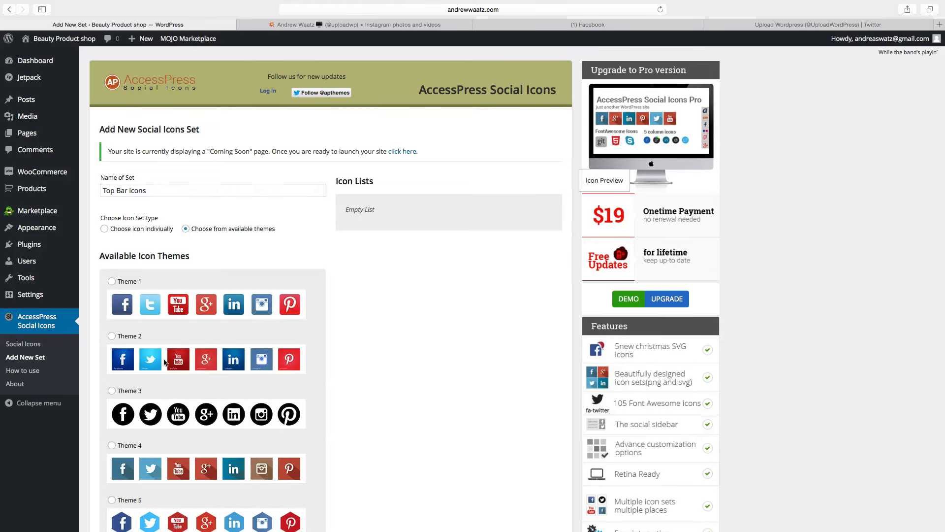
{"action": "scroll", "scroll_direction": "down", "scroll_amount": 3}
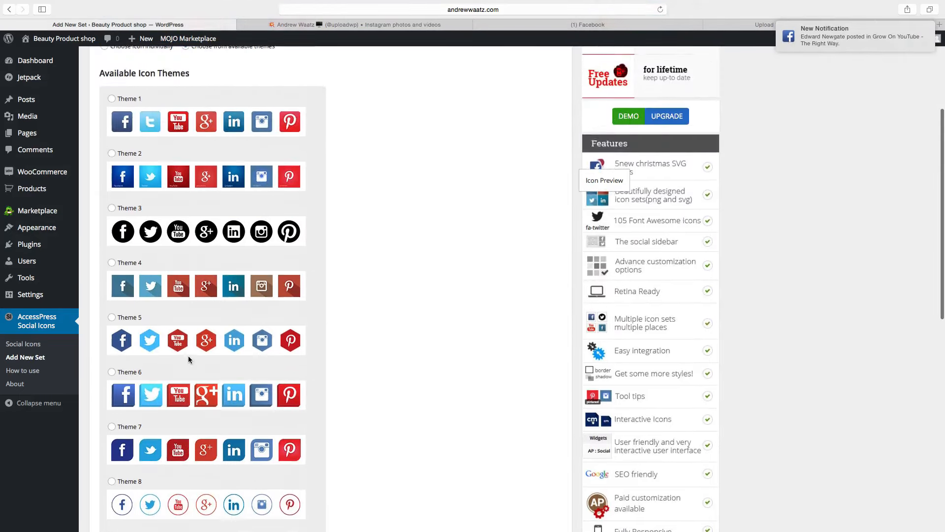
{"action": "scroll", "scroll_direction": "up", "scroll_amount": 3}
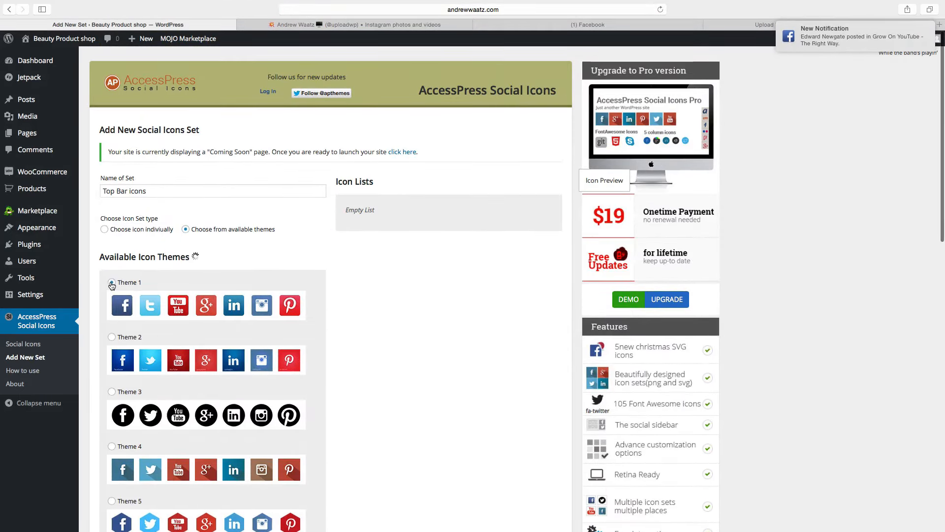
Select Theme 1 as the icon style for the set.
{"action": "left_click", "coordinate": [111, 284]}
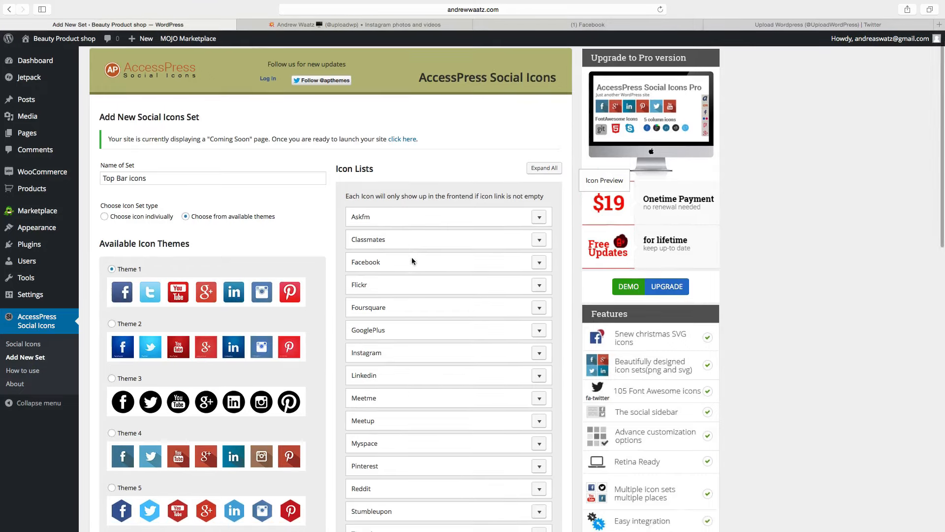
{"action": "scroll", "scroll_direction": "down", "scroll_amount": 3}
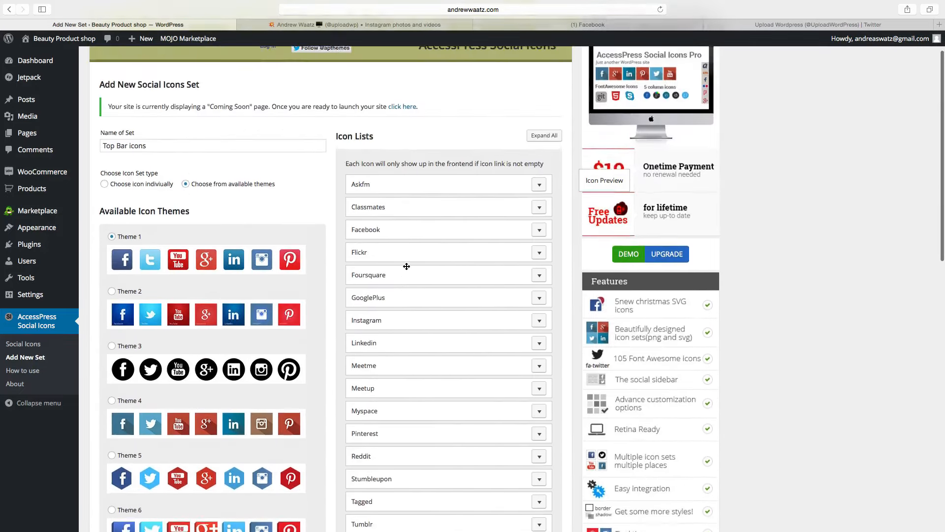
{"action": "scroll", "scroll_direction": "up", "scroll_amount": 3}
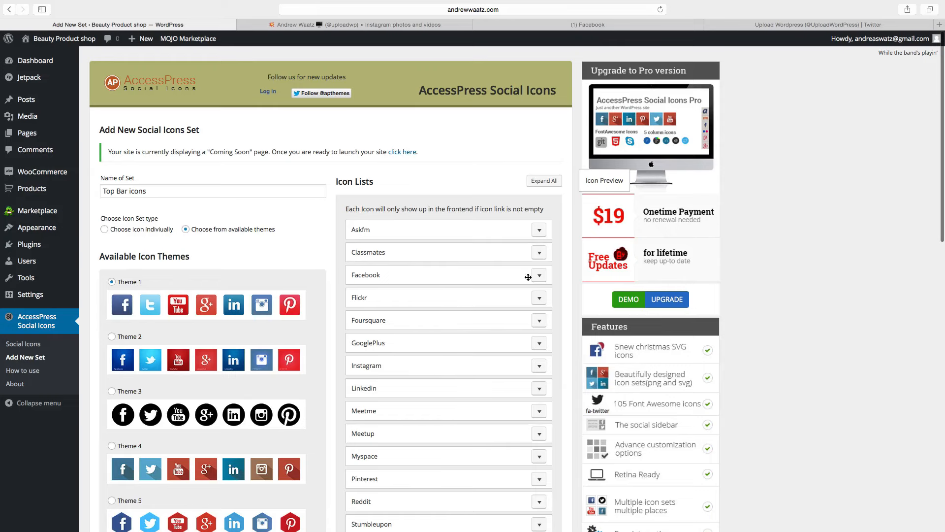
{"action": "left_click", "coordinate": [538, 274]}
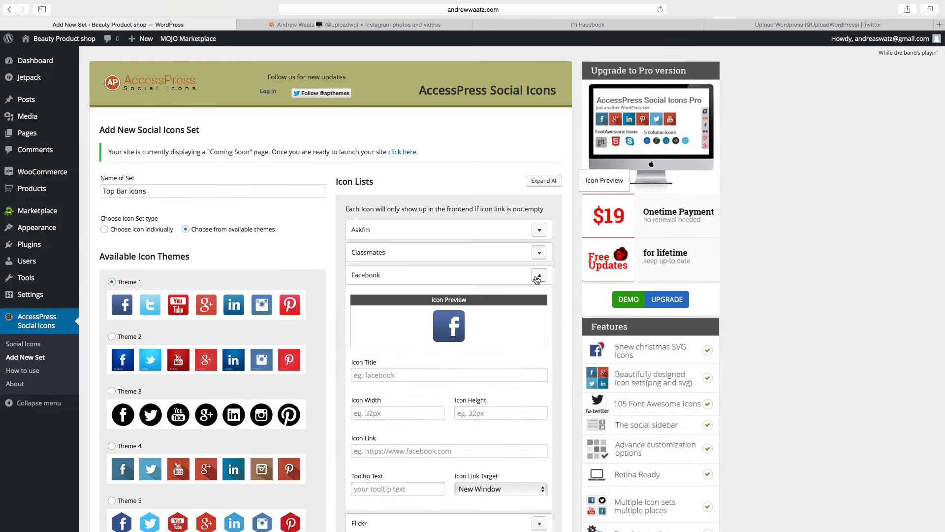
{"action": "scroll", "scroll_direction": "down", "scroll_amount": 3}
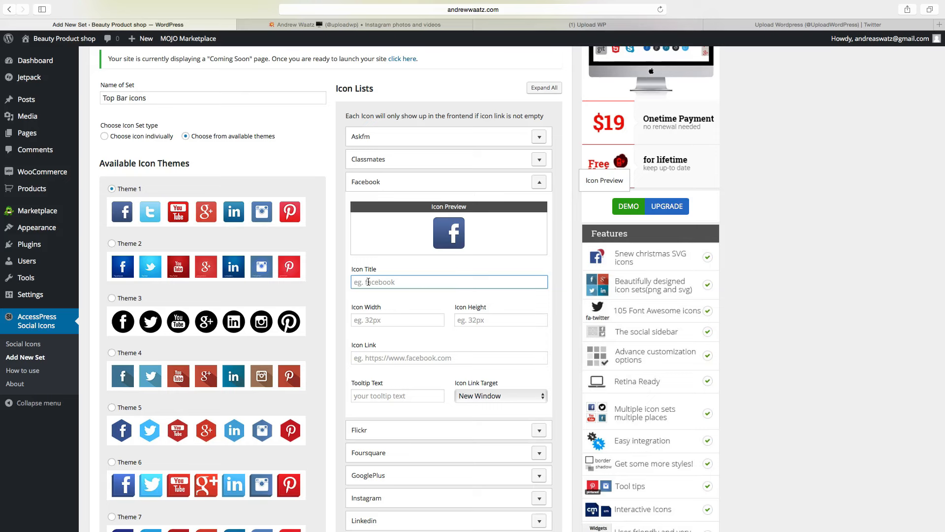
{"action": "type", "text": "Facebook"}
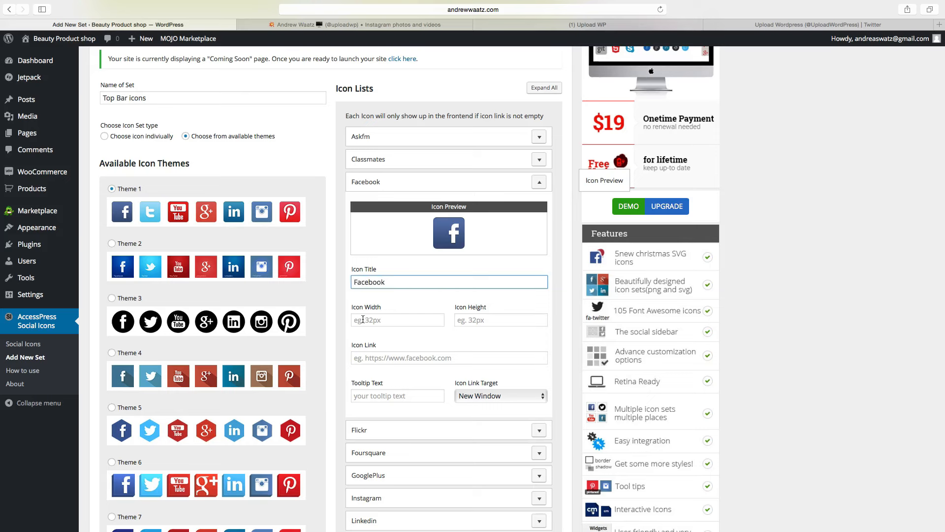
{"action": "left_click", "coordinate": [397, 320]}
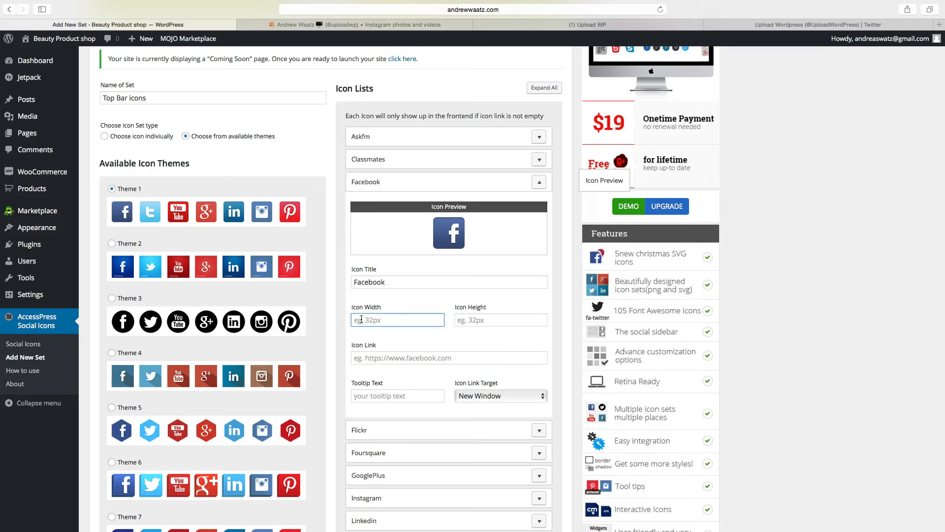
{"action": "type", "text": "16"}
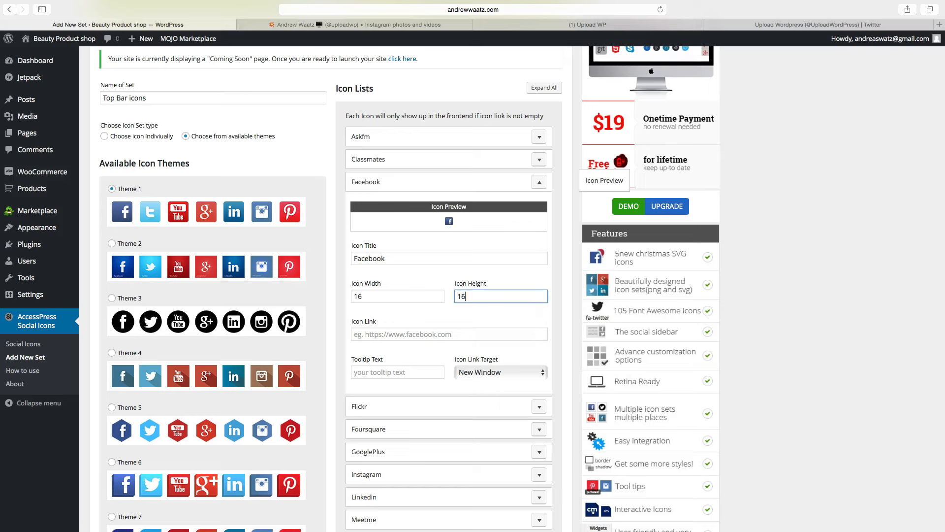
{"action": "mouse_move", "coordinate": [375, 328]}
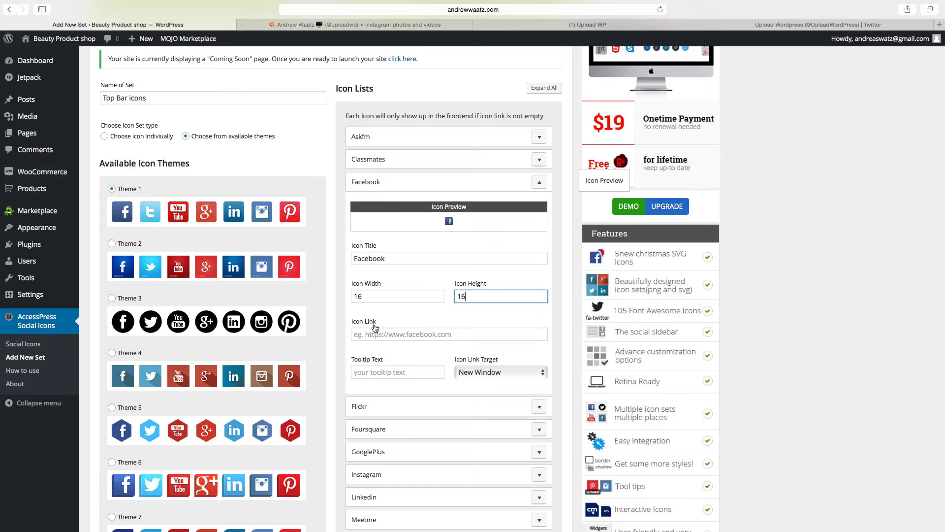
{"action": "mouse_move", "coordinate": [359, 336]}
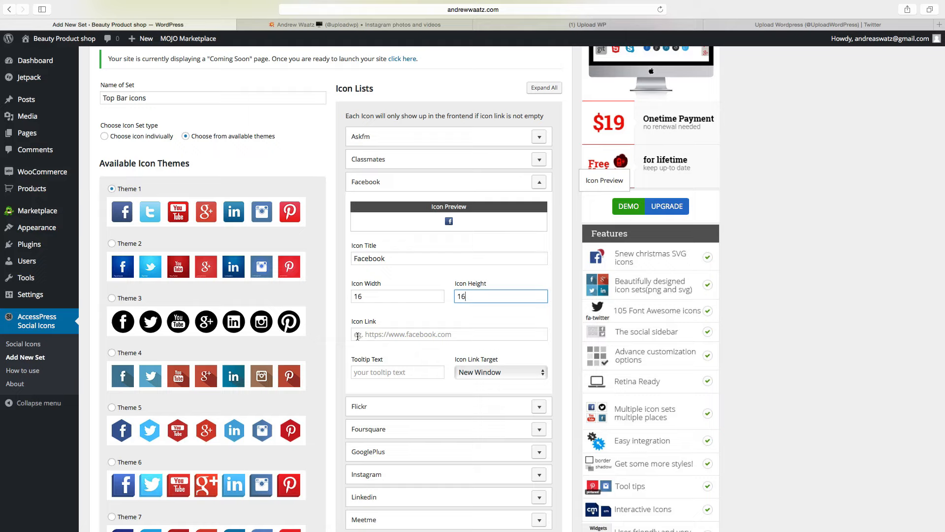
{"action": "left_click", "coordinate": [588, 24]}
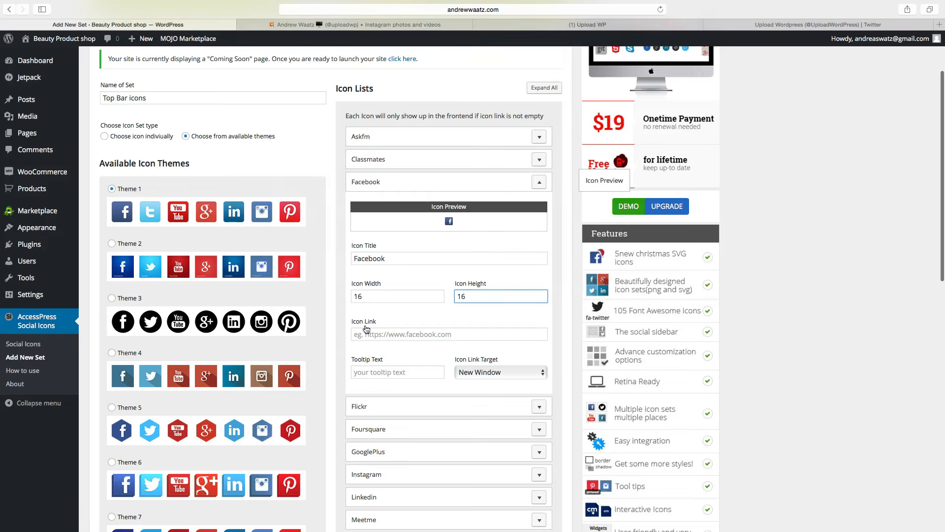
{"action": "left_click", "coordinate": [448, 333]}
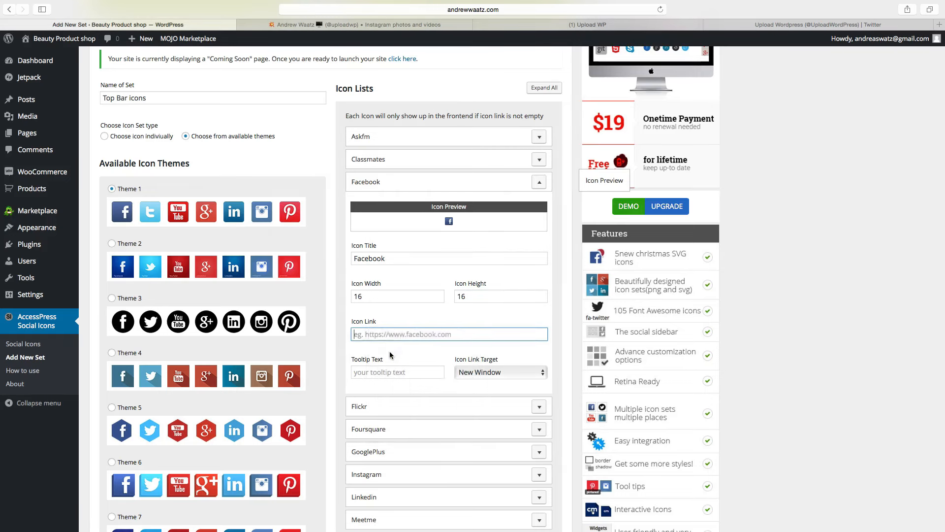
{"action": "type", "text": "https://www.facebook.com/UploadWp/"}
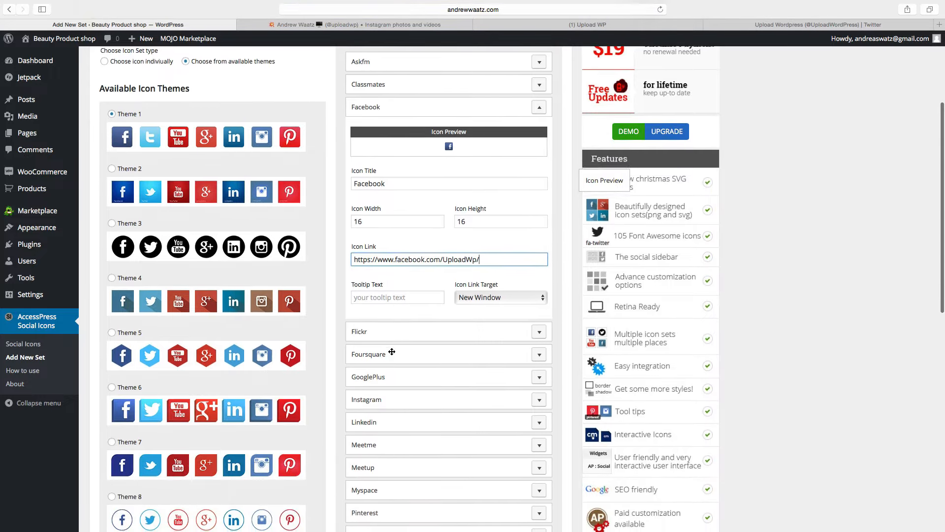
{"action": "scroll", "scroll_direction": "down", "scroll_amount": 3}
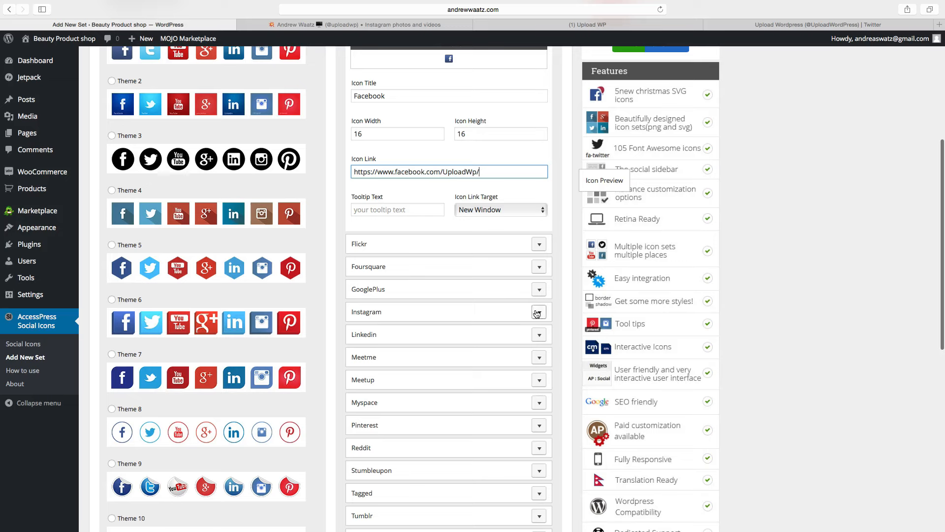
{"action": "left_click", "coordinate": [538, 312]}
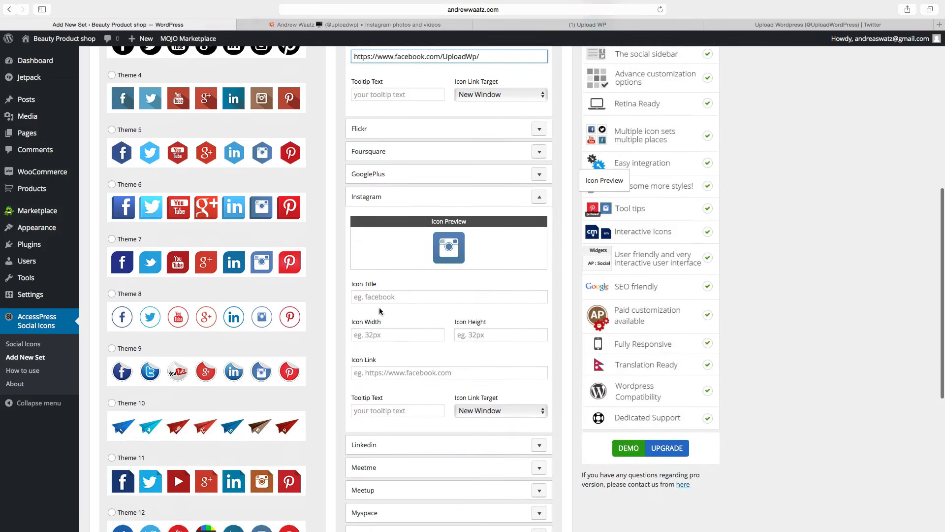
{"action": "type", "text": "Instagram"}
{"action": "left_click", "coordinate": [501, 335]}
{"action": "type", "text": "16"}
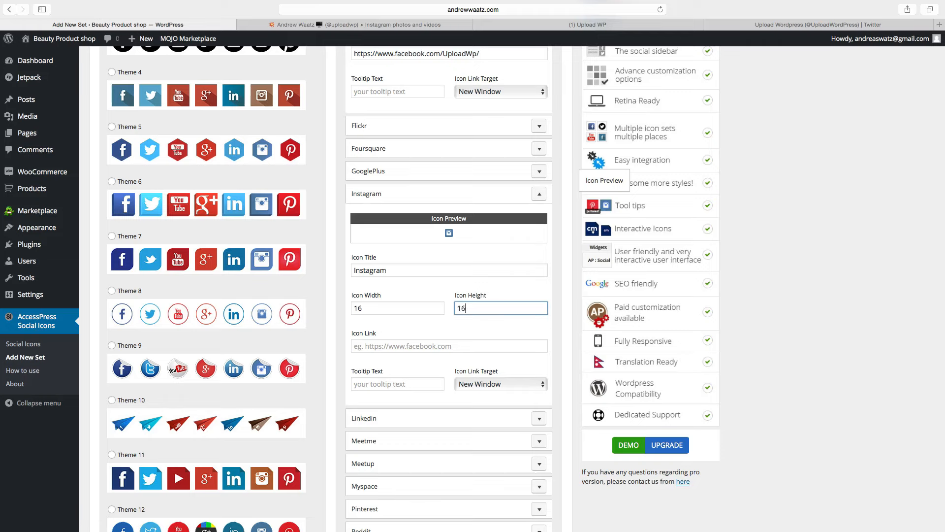
{"action": "left_click", "coordinate": [448, 345]}
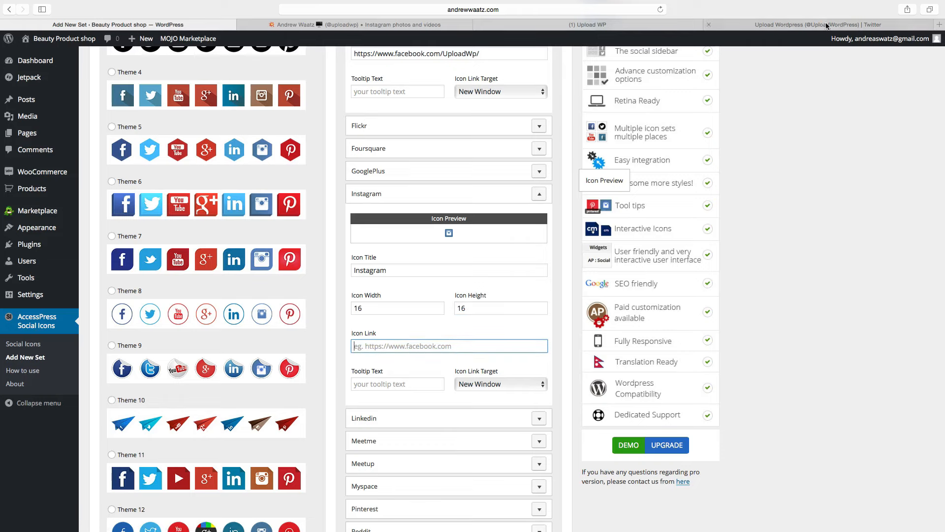
{"action": "left_click", "coordinate": [355, 25]}
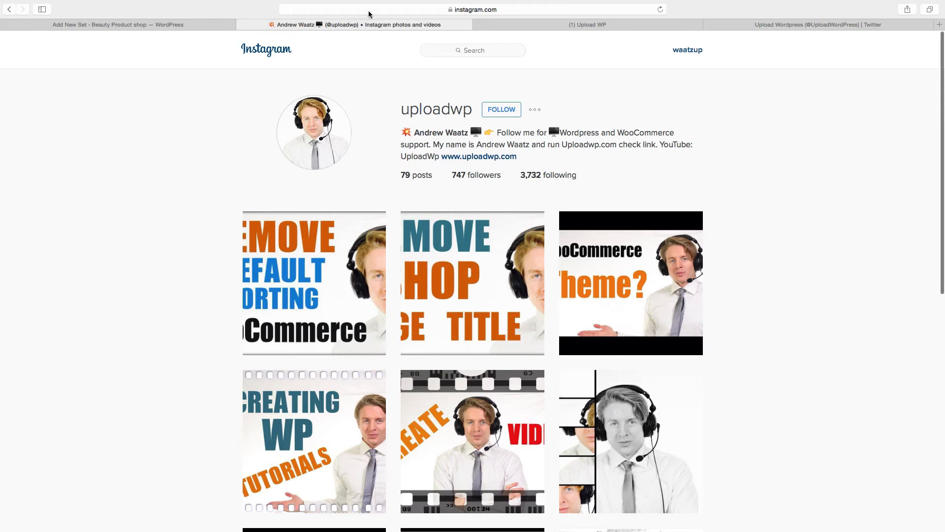
{"action": "left_click", "coordinate": [473, 9]}
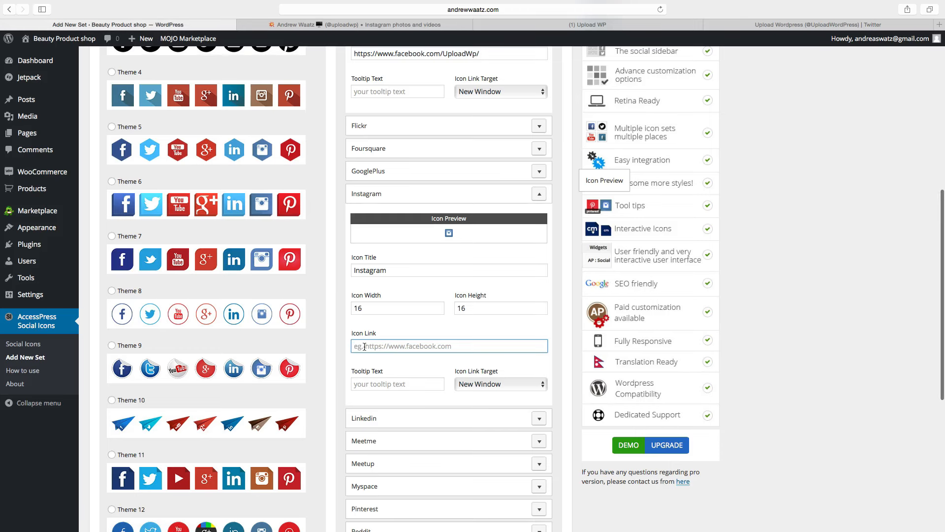
{"action": "type", "text": "https://www.instagram.com/uploadwp/"}
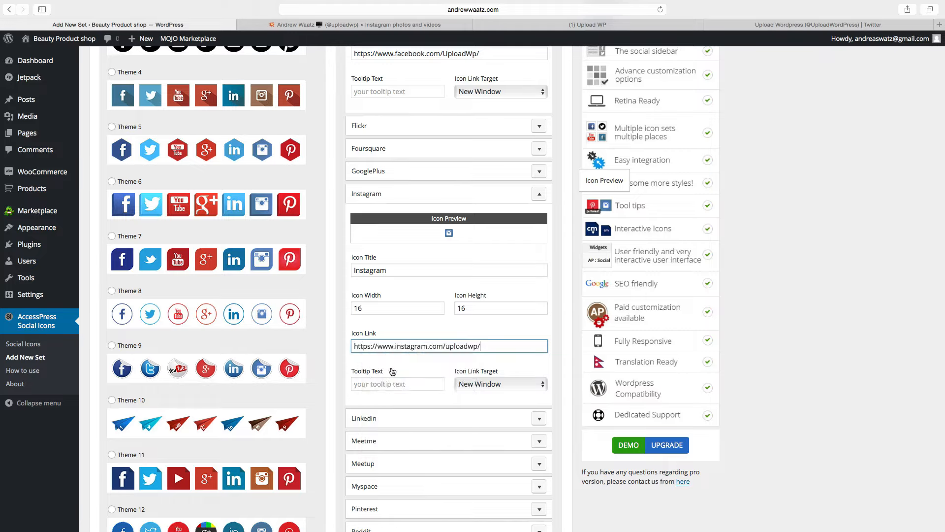
{"action": "scroll", "scroll_direction": "down", "scroll_amount": 3}
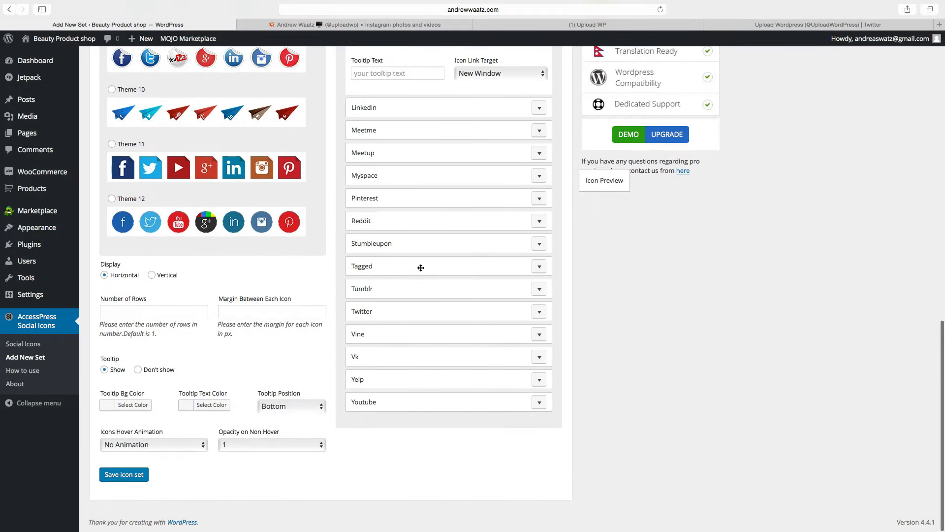
{"action": "left_click", "coordinate": [539, 311]}
{"action": "type", "text": "t"}
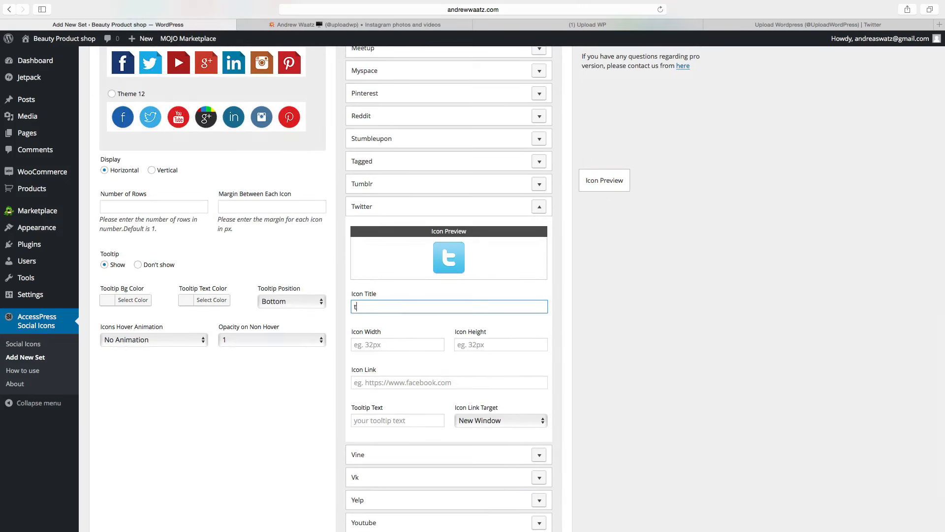
{"action": "type", "text": "witter"}
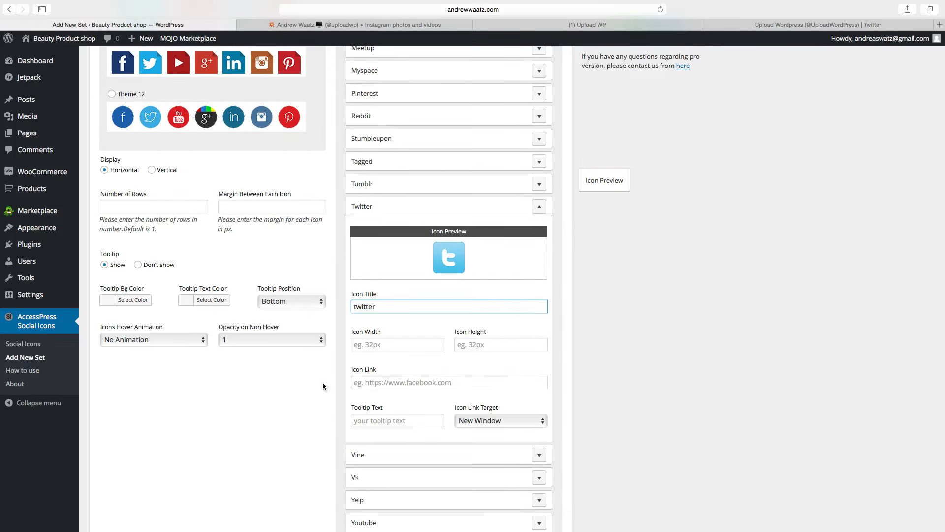
{"action": "type", "text": "16"}
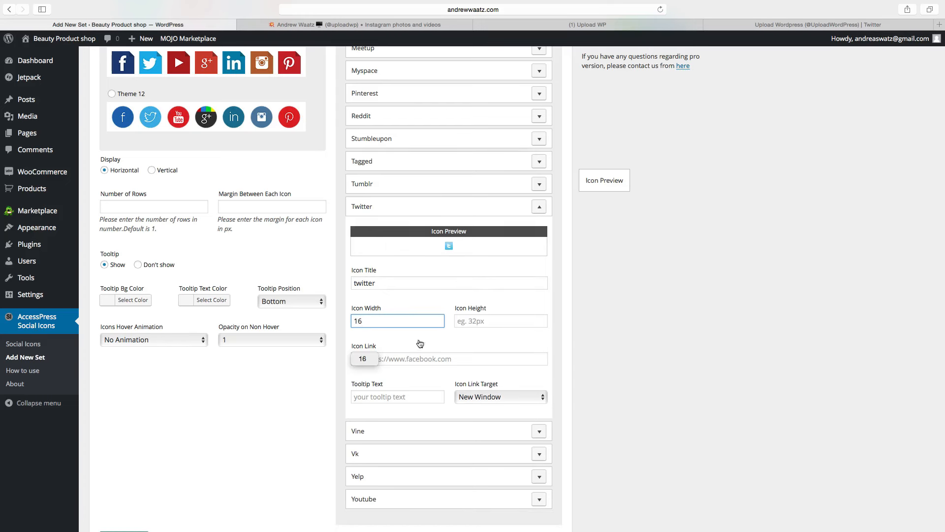
{"action": "left_click", "coordinate": [500, 320]}
{"action": "type", "text": "16"}
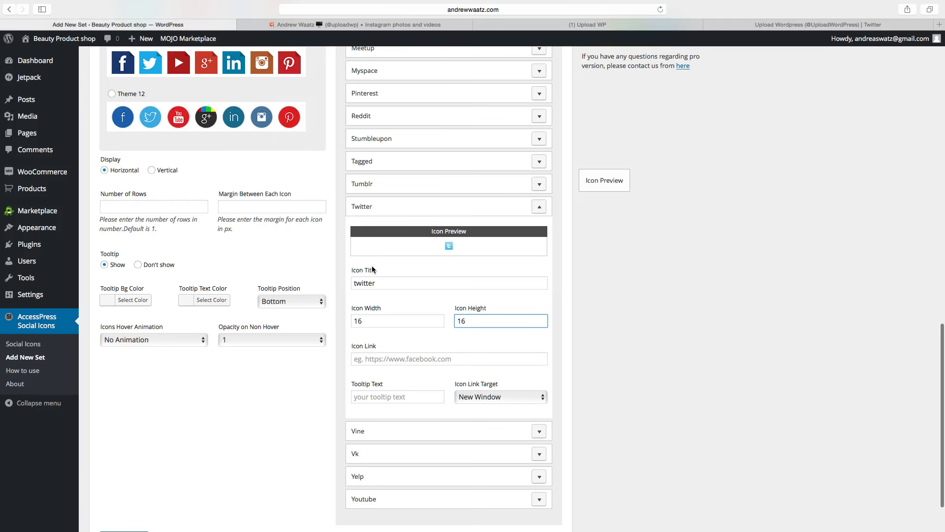
{"action": "type", "text": "https://twitter.com/UploadWordPress"}
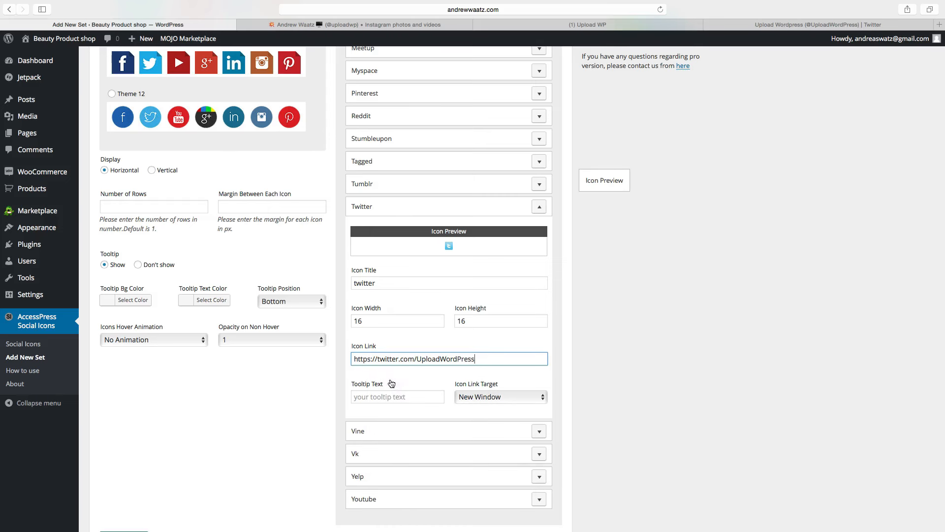
{"action": "mouse_move", "coordinate": [414, 384]}
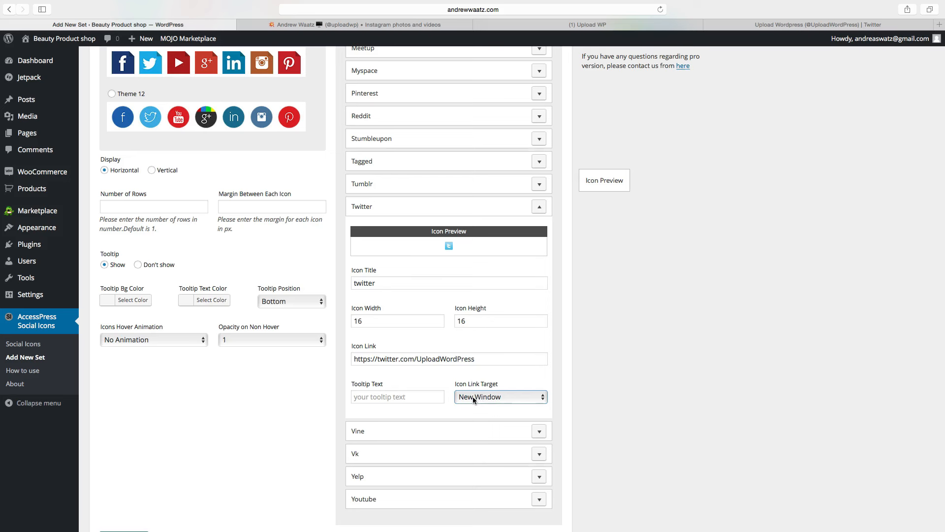
{"action": "left_click", "coordinate": [500, 396]}
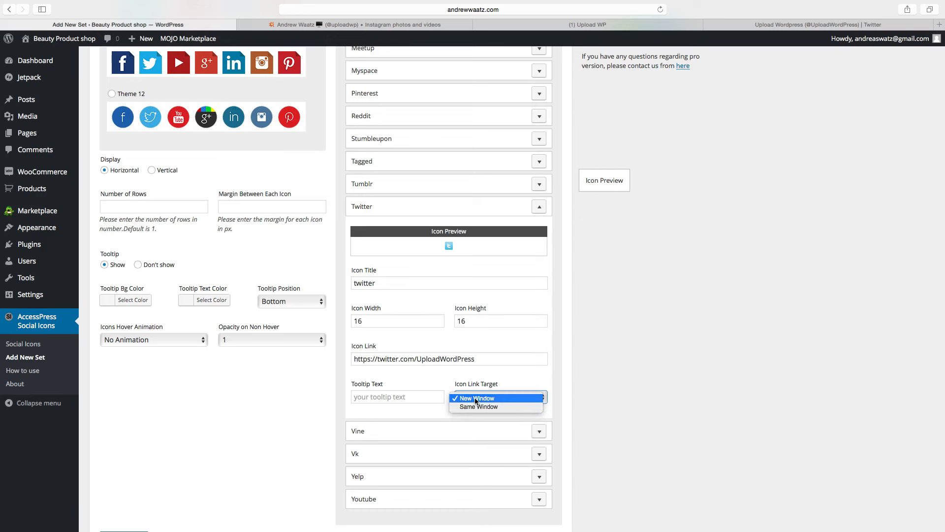
{"action": "left_click", "coordinate": [475, 398]}
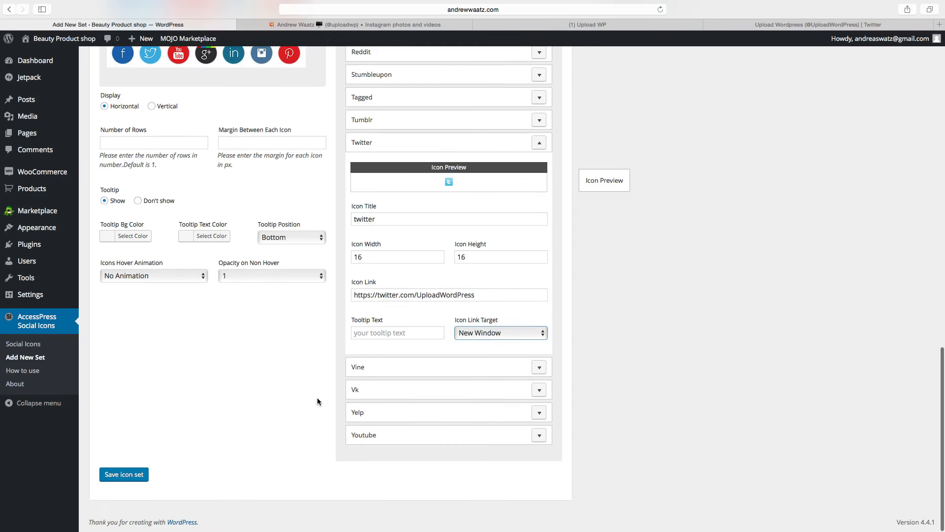
{"action": "scroll", "scroll_direction": "up", "scroll_amount": 3}
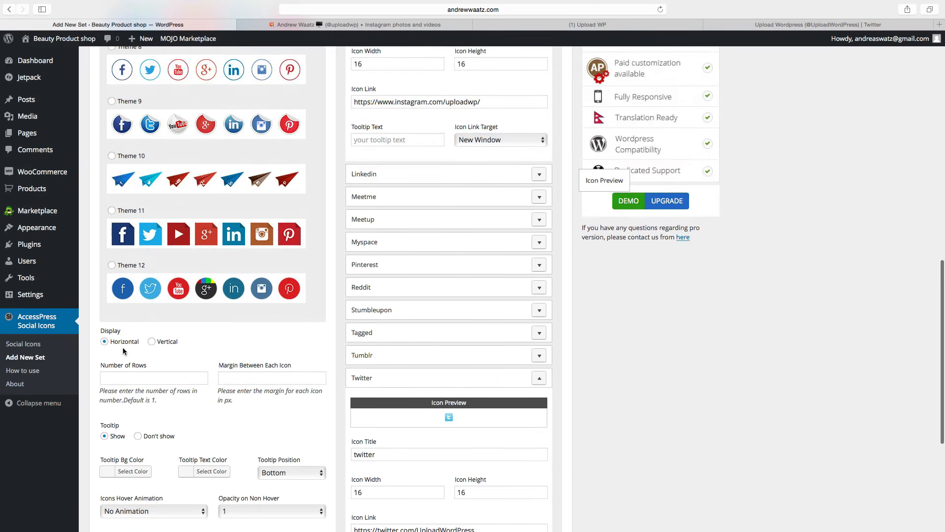
Select 'Don't show' for the icon set's Tooltip option.
{"action": "scroll", "scroll_direction": "down", "scroll_amount": 3}
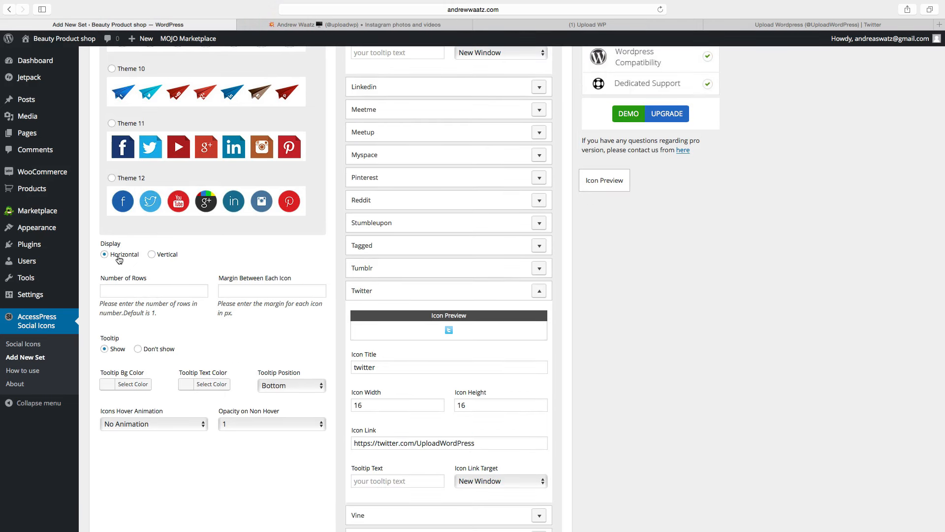
{"action": "mouse_move", "coordinate": [171, 257]}
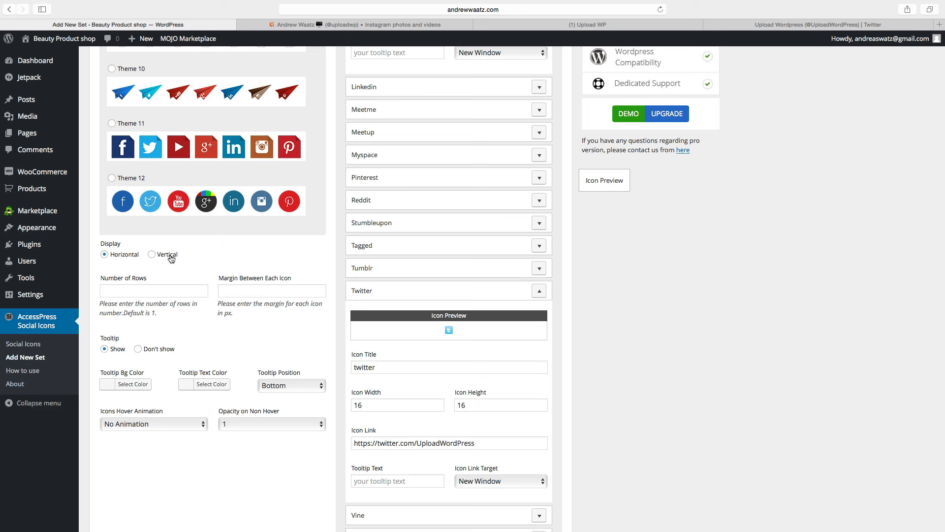
{"action": "mouse_move", "coordinate": [156, 284]}
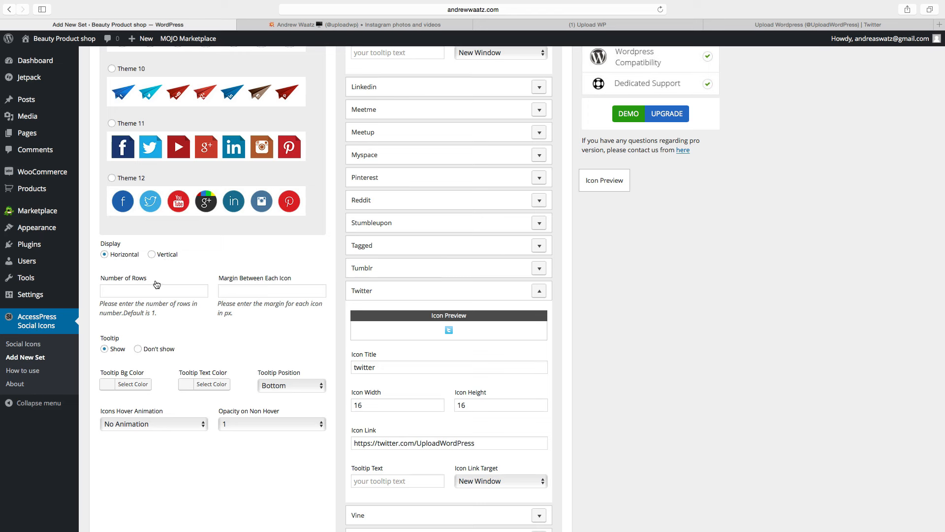
{"action": "mouse_move", "coordinate": [265, 284]}
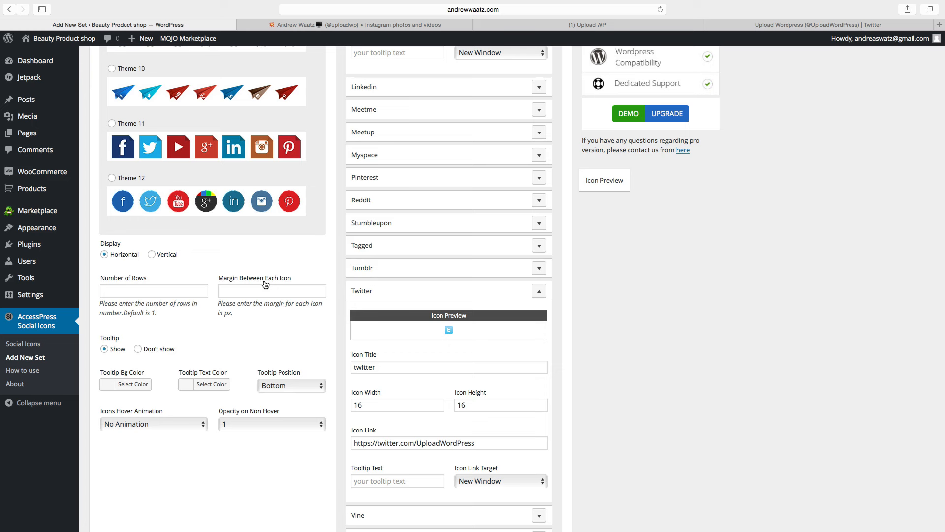
{"action": "scroll", "scroll_direction": "down", "scroll_amount": 3}
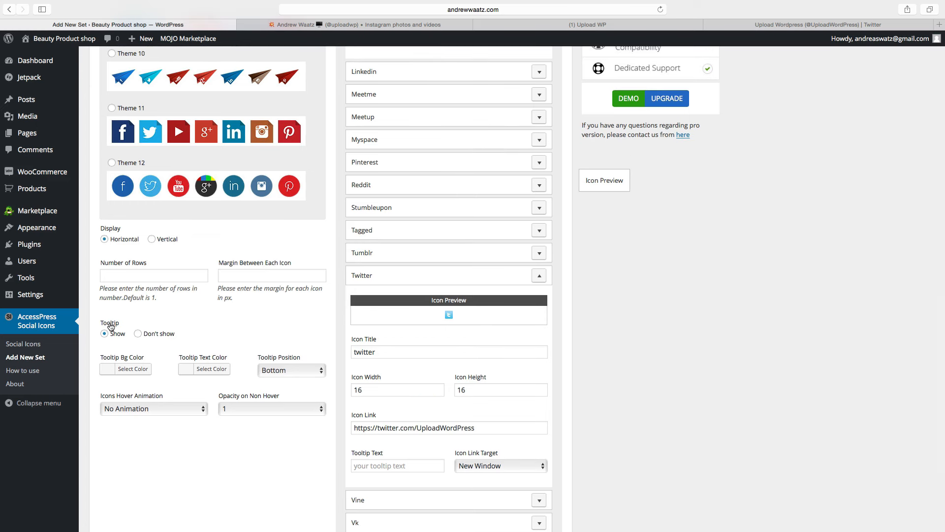
{"action": "mouse_move", "coordinate": [149, 335]}
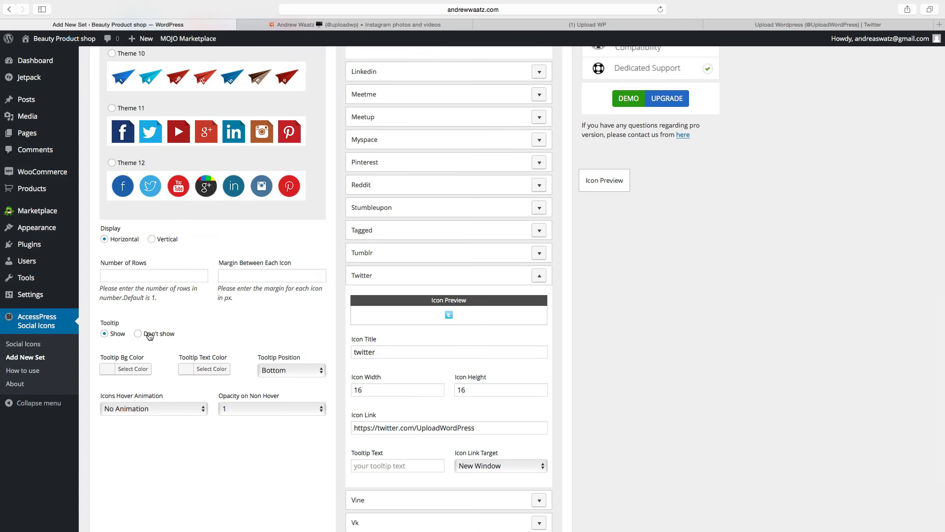
{"action": "left_click", "coordinate": [138, 334]}
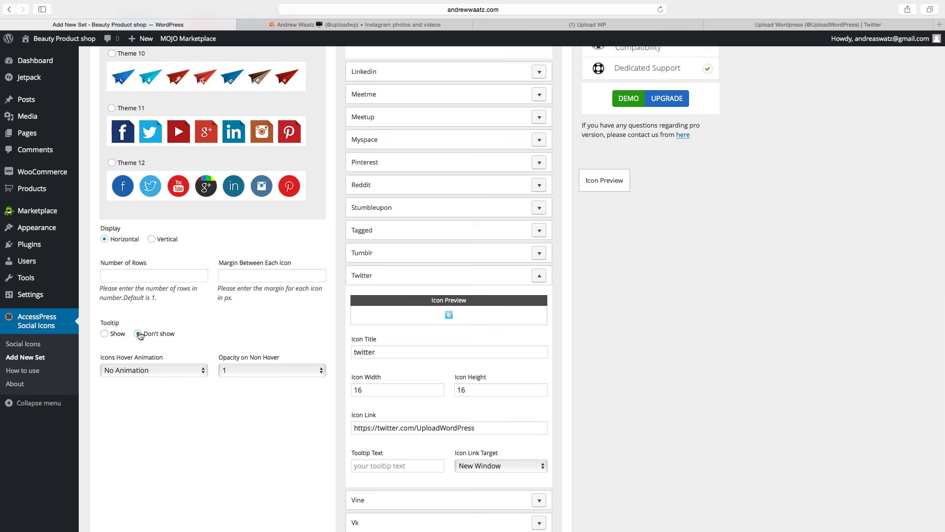
{"action": "left_click", "coordinate": [139, 333]}
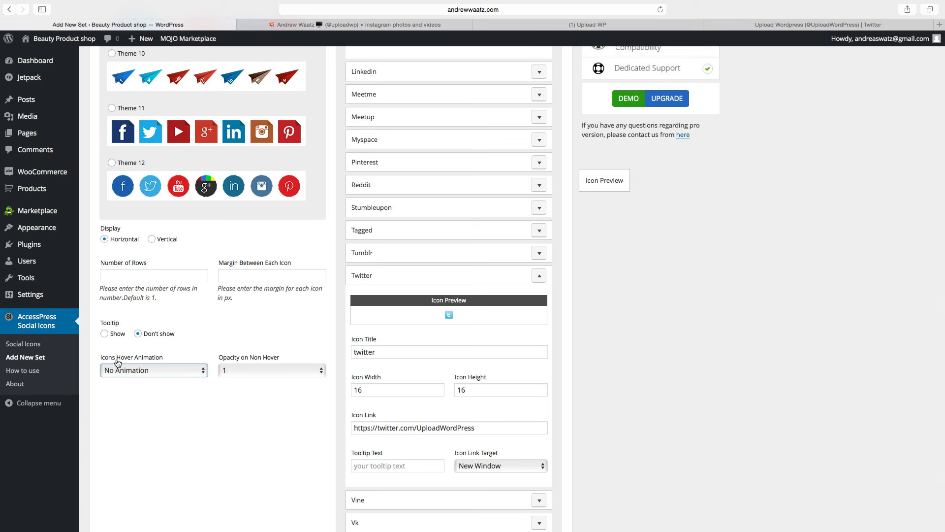
{"action": "left_click", "coordinate": [153, 369]}
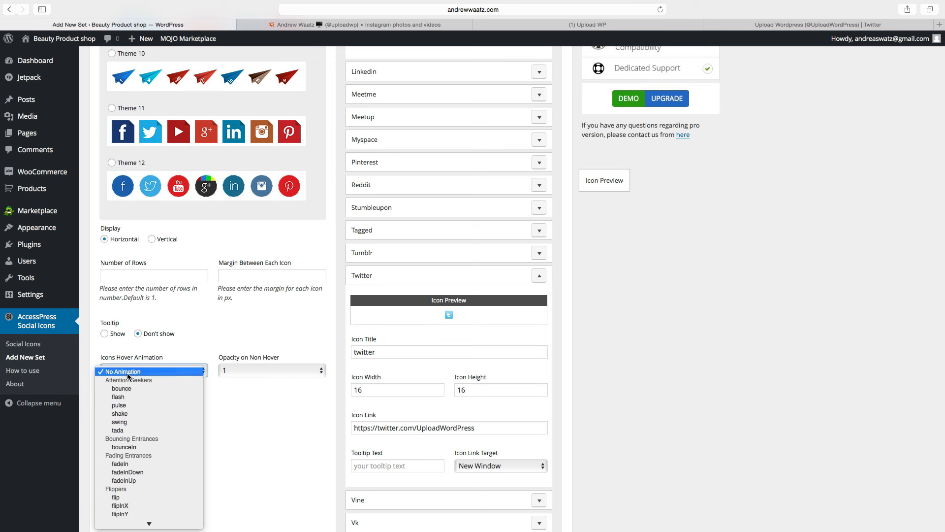
Save the Footer icons set with No Animation selected.
{"action": "left_click", "coordinate": [122, 372]}
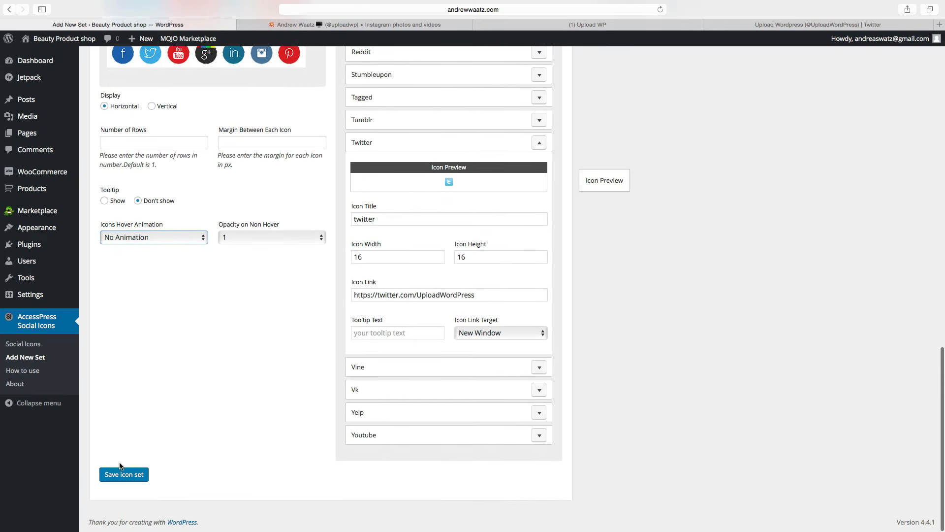
{"action": "left_click", "coordinate": [124, 474]}
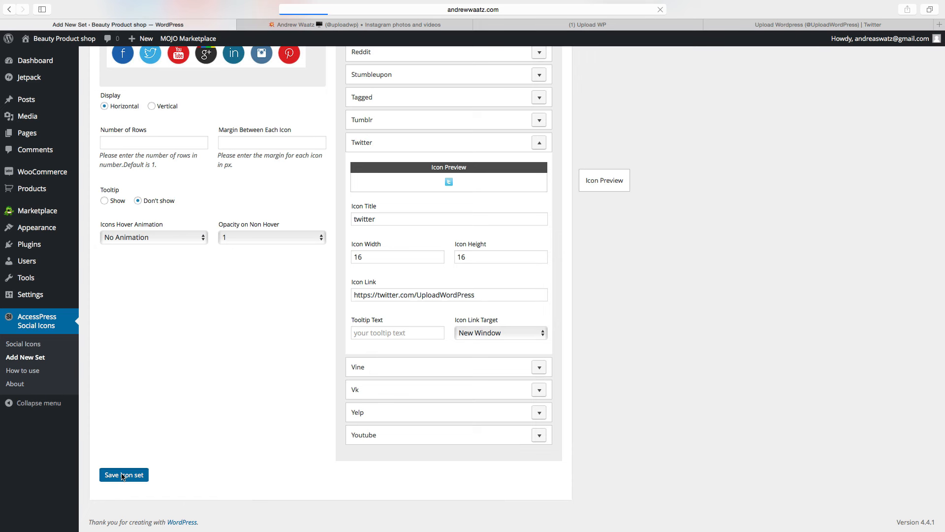
{"action": "left_click", "coordinate": [124, 474]}
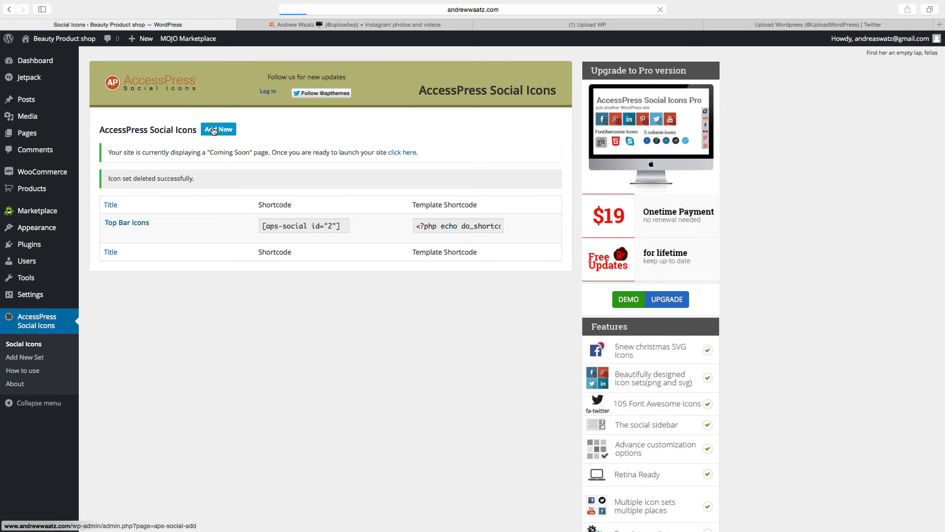
Start another icon set from the Social Icons list and begin naming it.
{"action": "left_click", "coordinate": [218, 129]}
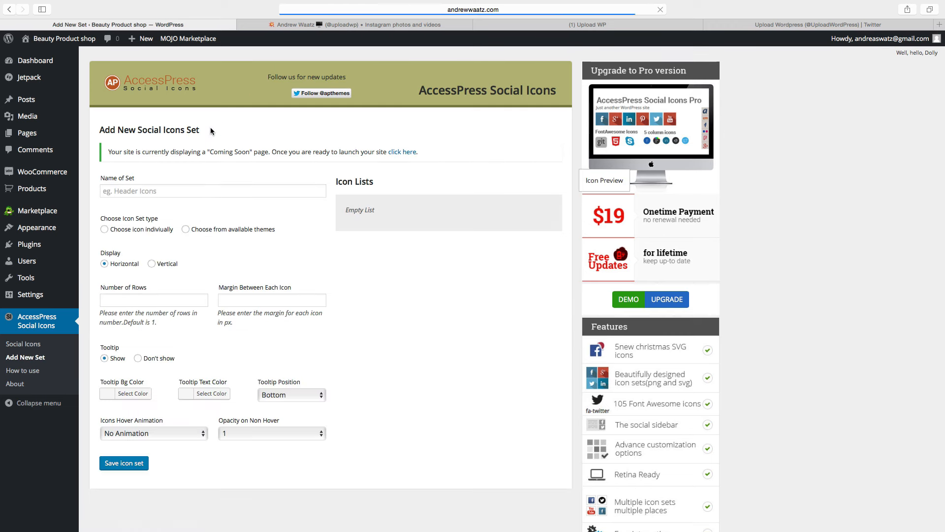
{"action": "left_click", "coordinate": [212, 191]}
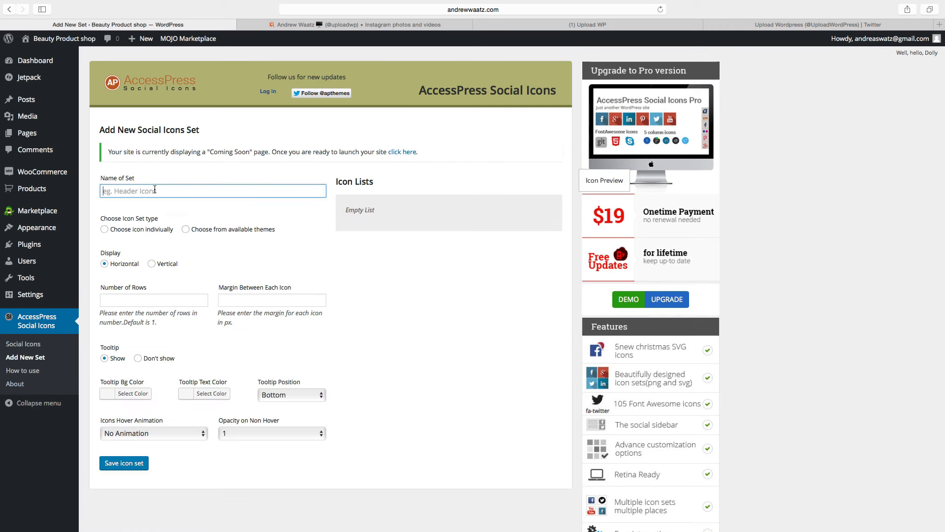
{"action": "left_click", "coordinate": [124, 463]}
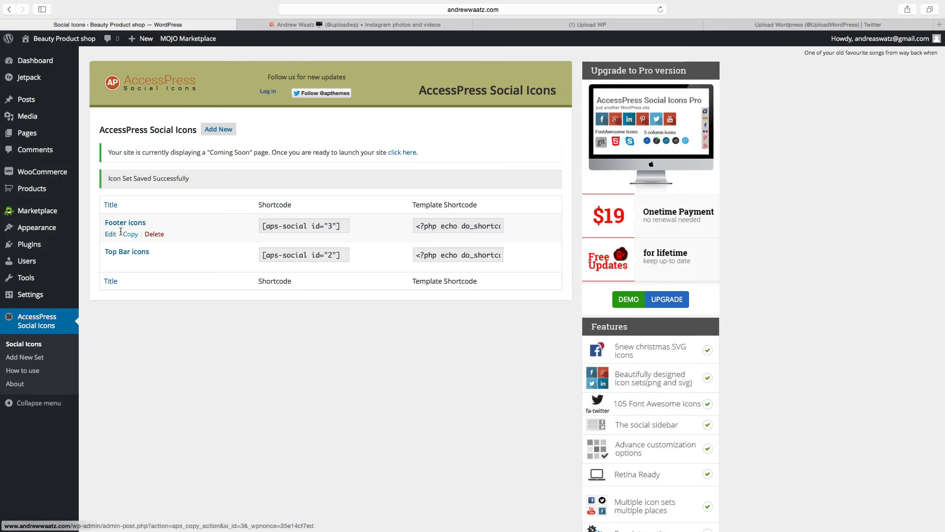
{"action": "mouse_move", "coordinate": [138, 232]}
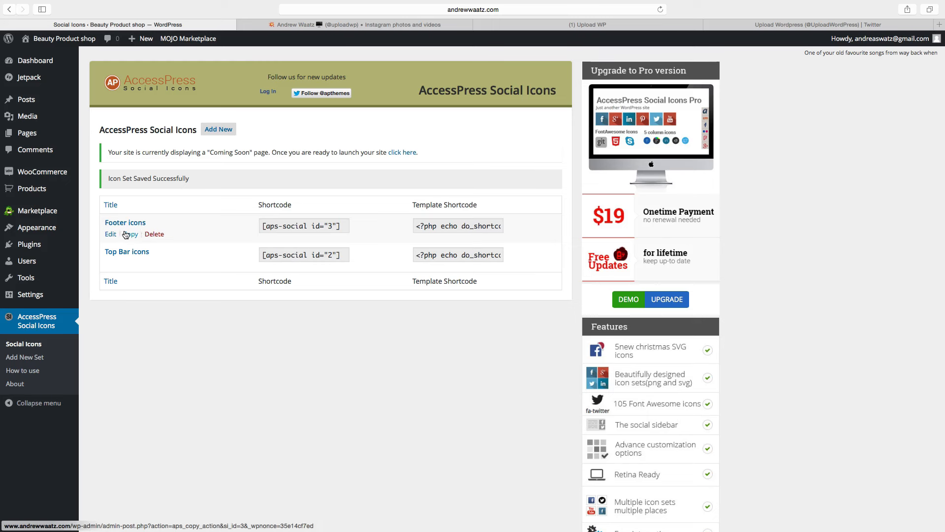
{"action": "mouse_move", "coordinate": [36, 228]}
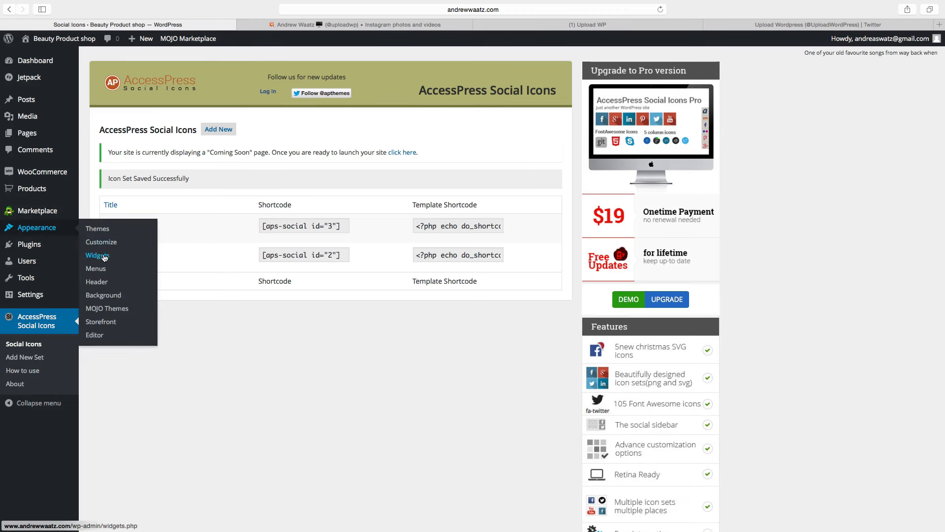
Add an AccessPress Social Icons widget to Top Bar 2 using the Top Bar icons set.
{"action": "left_click", "coordinate": [97, 255]}
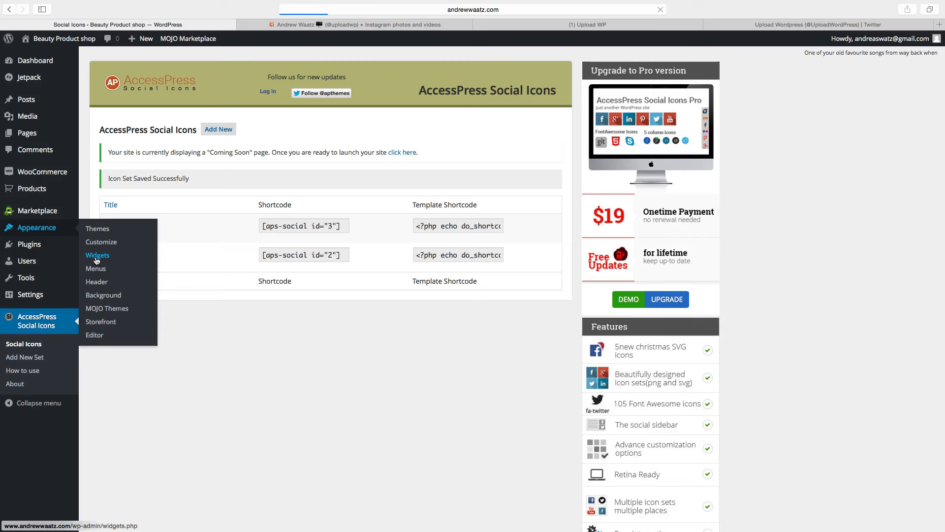
{"action": "left_click", "coordinate": [97, 255]}
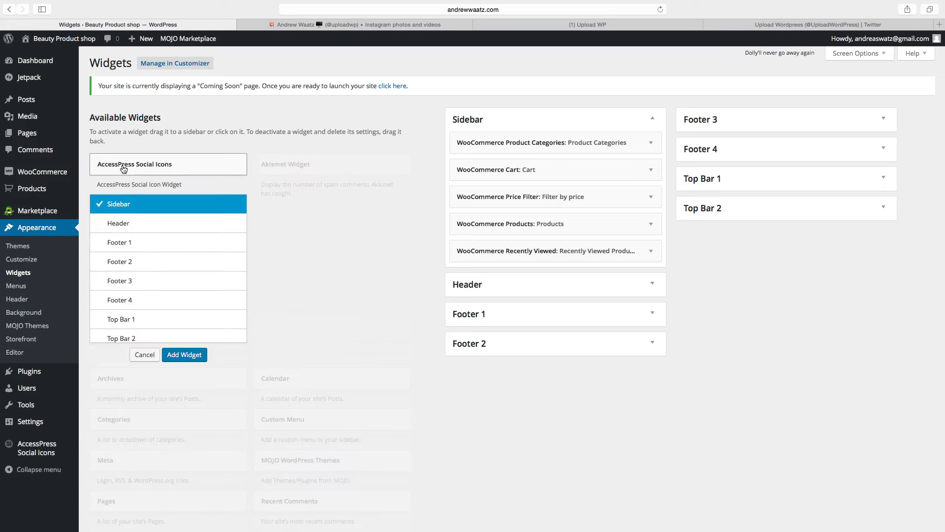
{"action": "mouse_move", "coordinate": [126, 260]}
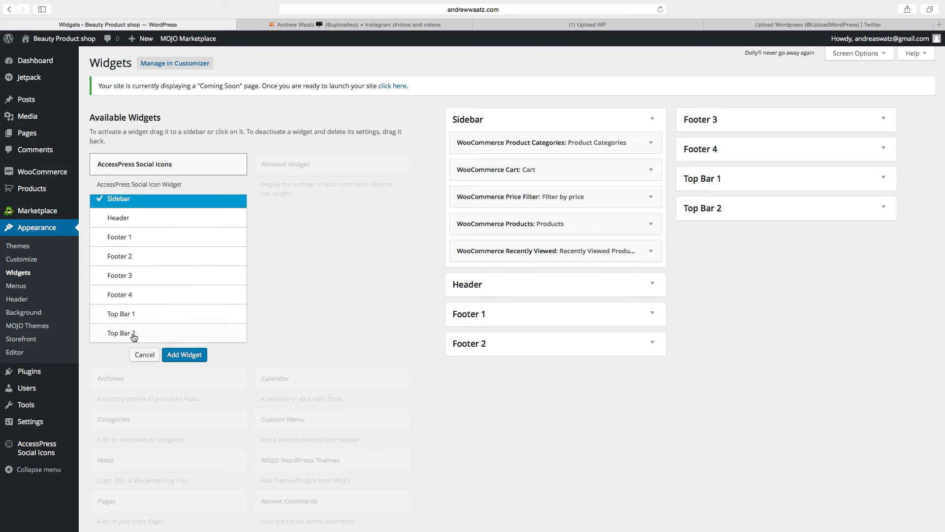
{"action": "left_click", "coordinate": [121, 333]}
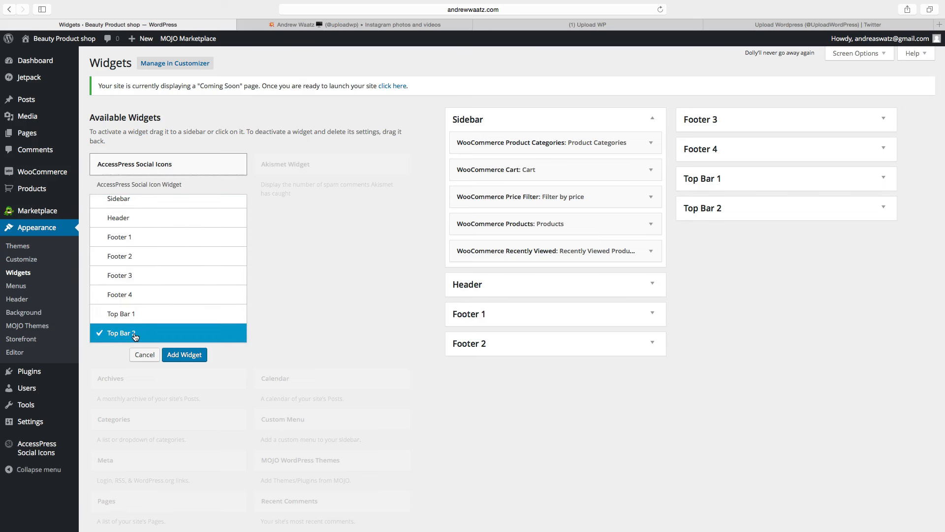
{"action": "mouse_move", "coordinate": [191, 357]}
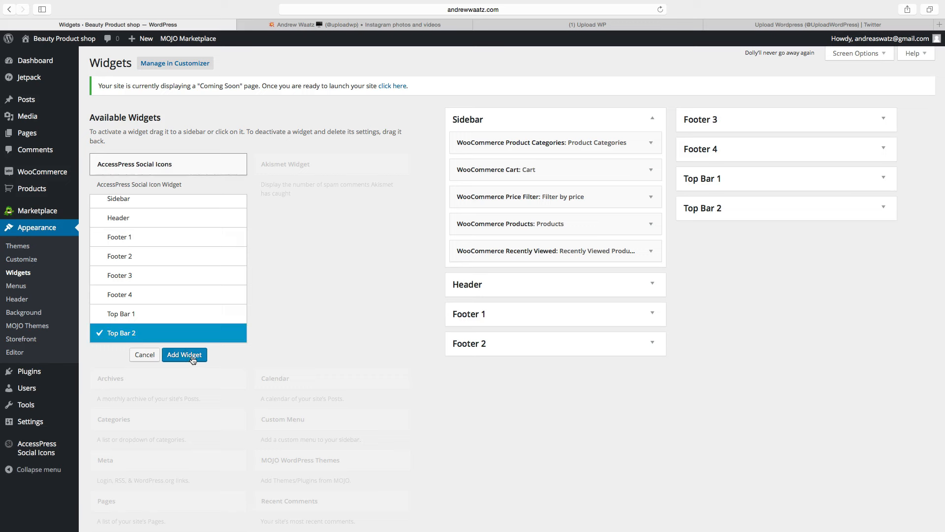
{"action": "left_click", "coordinate": [183, 354]}
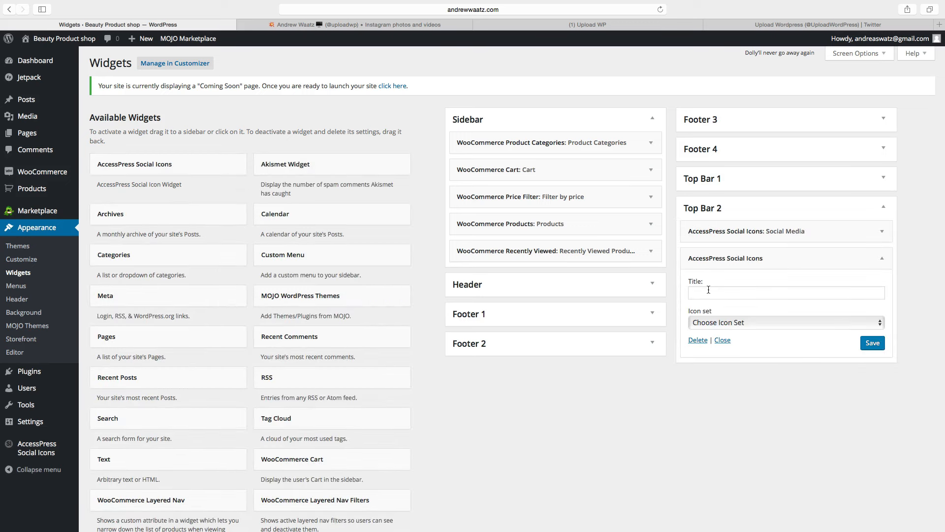
{"action": "left_click", "coordinate": [784, 322]}
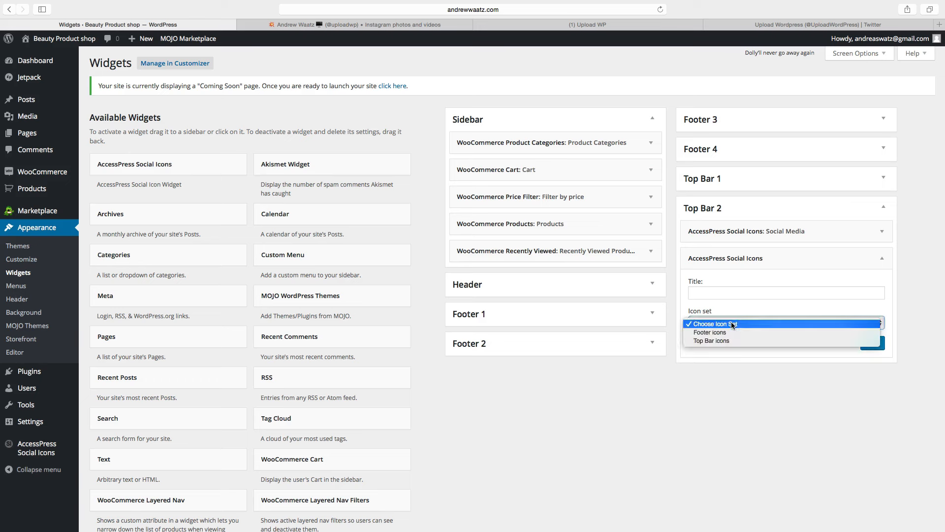
{"action": "mouse_move", "coordinate": [723, 341]}
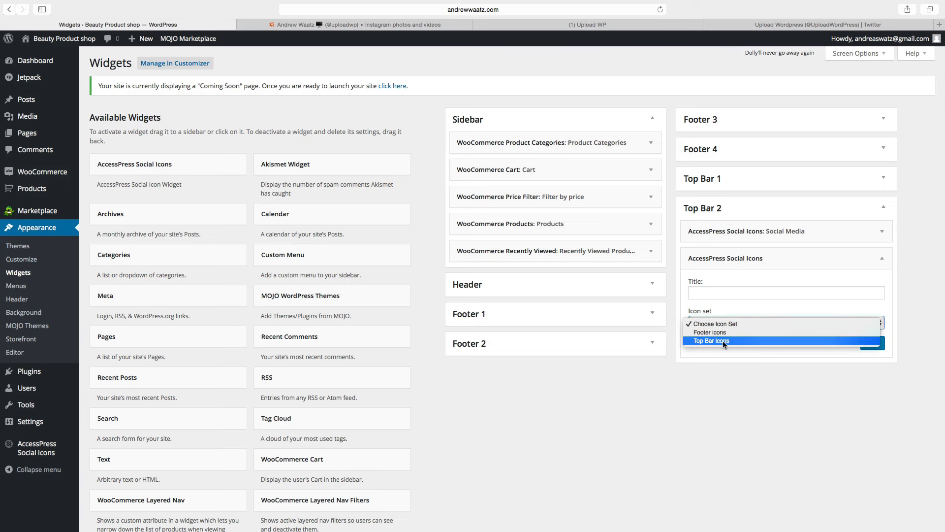
{"action": "left_click", "coordinate": [711, 341]}
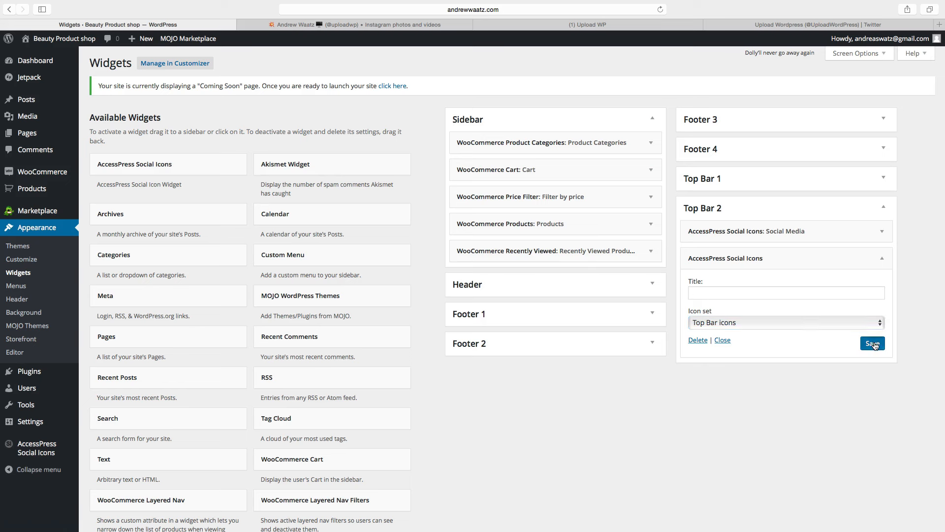
{"action": "mouse_move", "coordinate": [849, 345]}
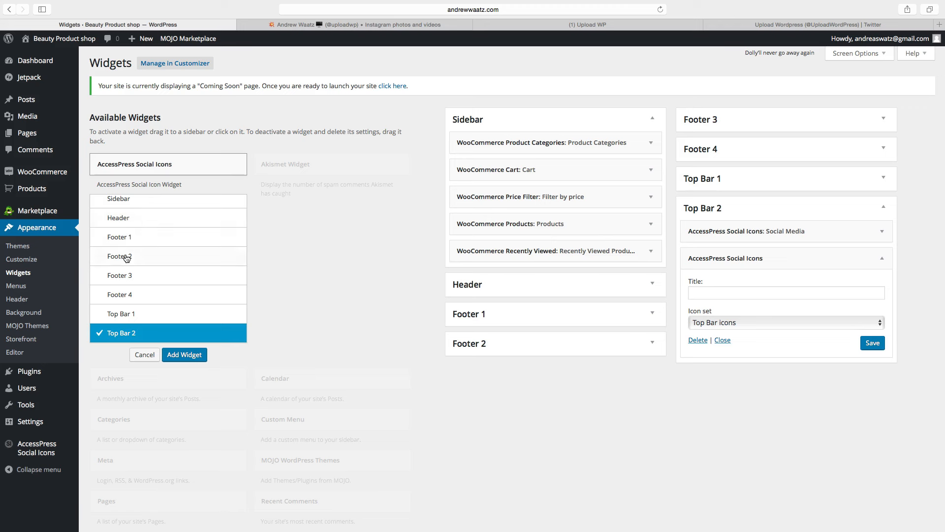
{"action": "mouse_move", "coordinate": [118, 296]}
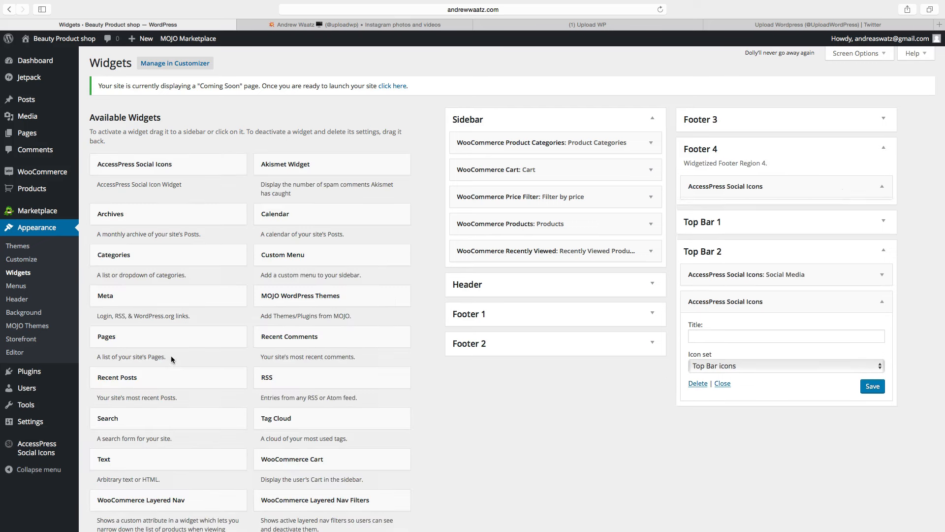
Set the Footer 4 social icons widget to use the Footer icons set.
{"action": "left_click", "coordinate": [725, 186]}
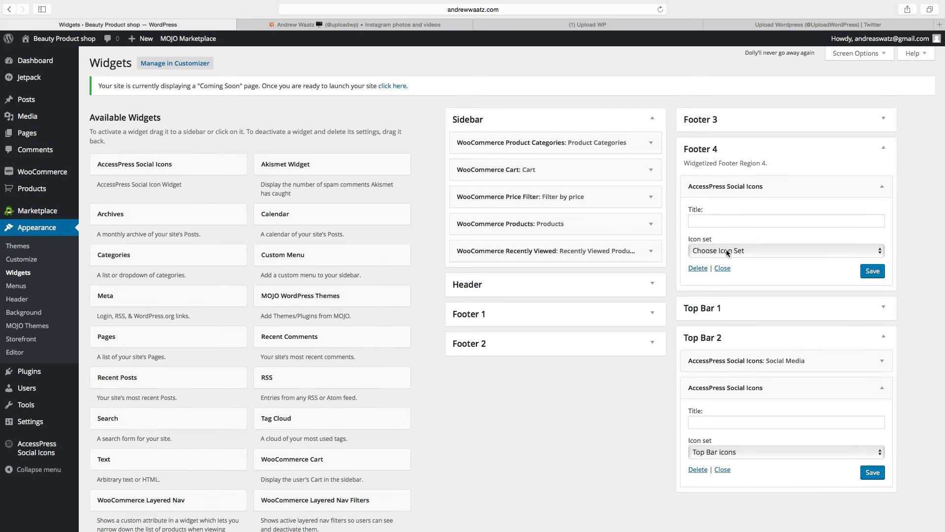
{"action": "left_click", "coordinate": [786, 250]}
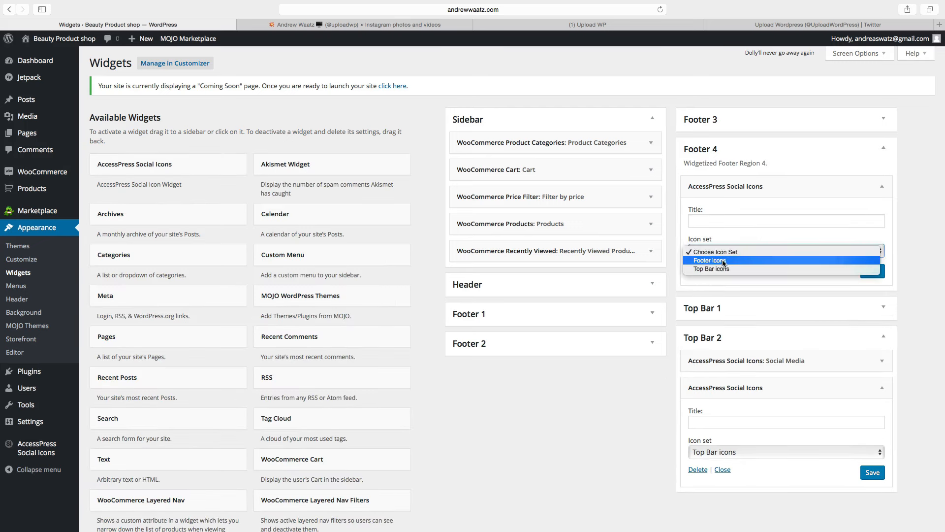
{"action": "left_click", "coordinate": [710, 260]}
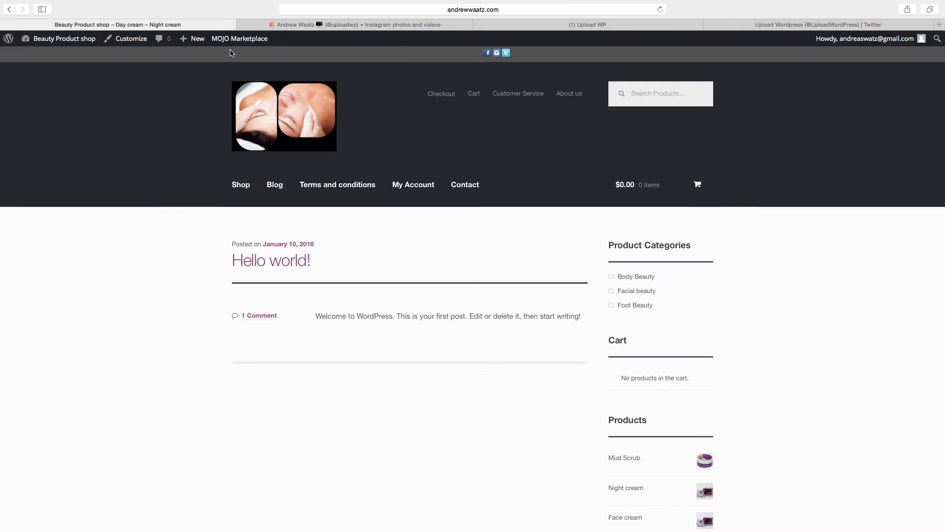
{"action": "mouse_move", "coordinate": [496, 53]}
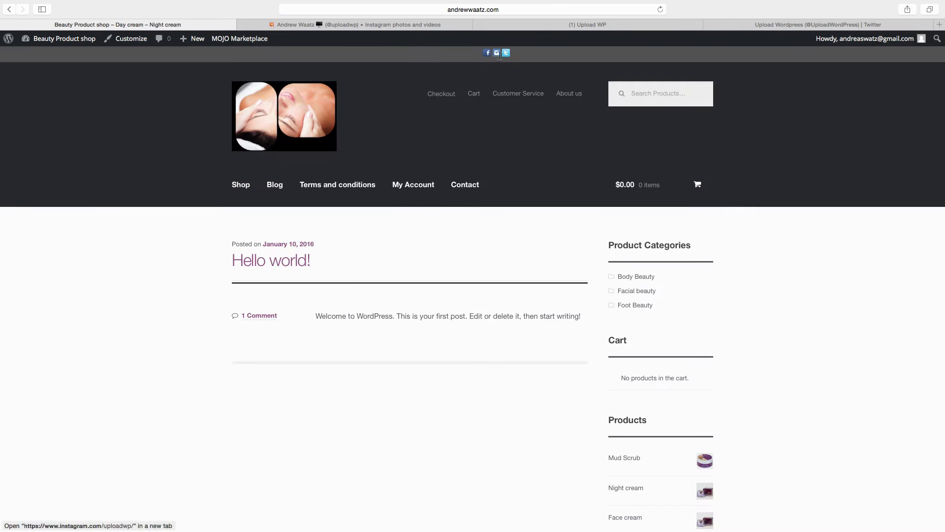
{"action": "mouse_move", "coordinate": [505, 53]}
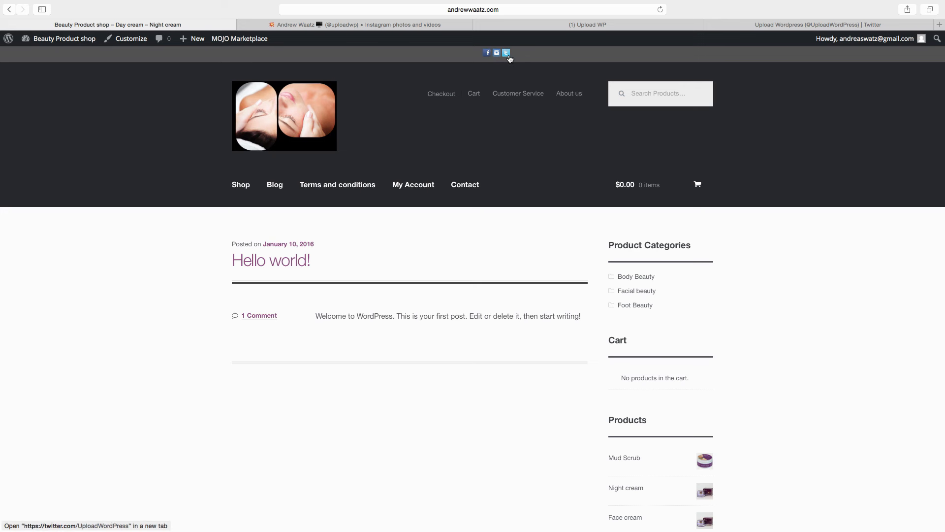
{"action": "mouse_move", "coordinate": [454, 57]}
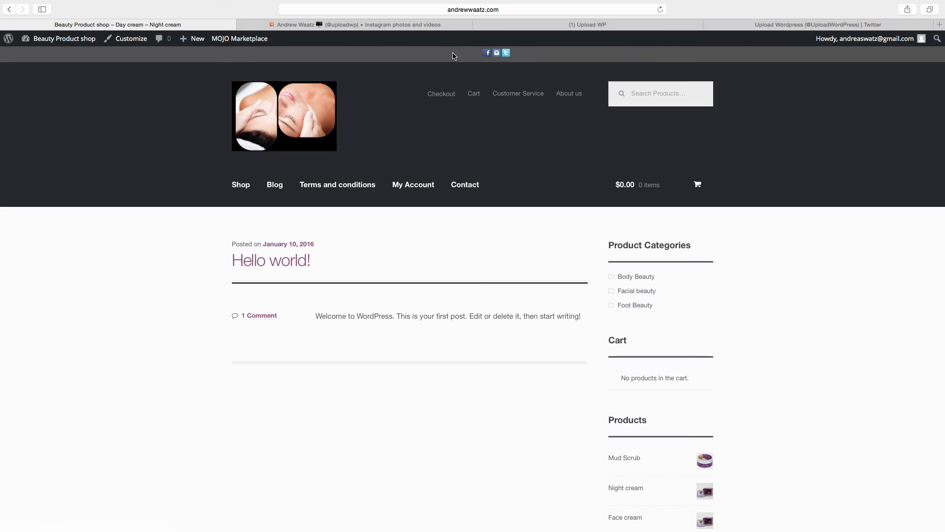
{"action": "mouse_move", "coordinate": [259, 57]}
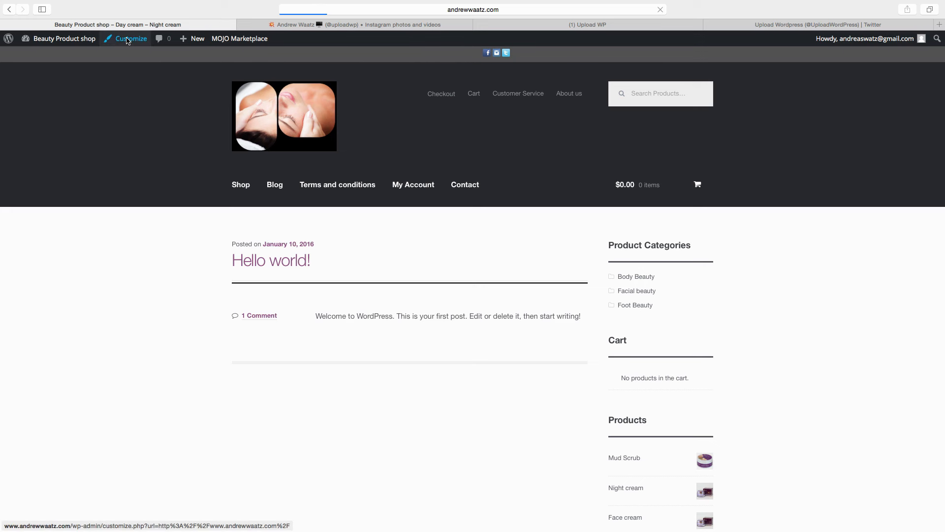
In the Customizer, set the Top Bar background colour to #000000 and publish.
{"action": "left_click", "coordinate": [129, 39]}
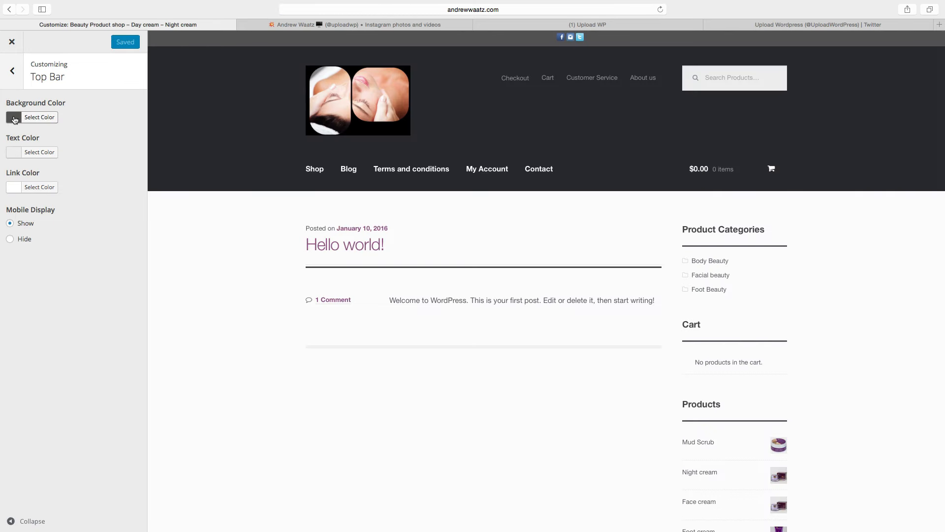
{"action": "left_click", "coordinate": [39, 117]}
{"action": "type", "text": "#000000"}
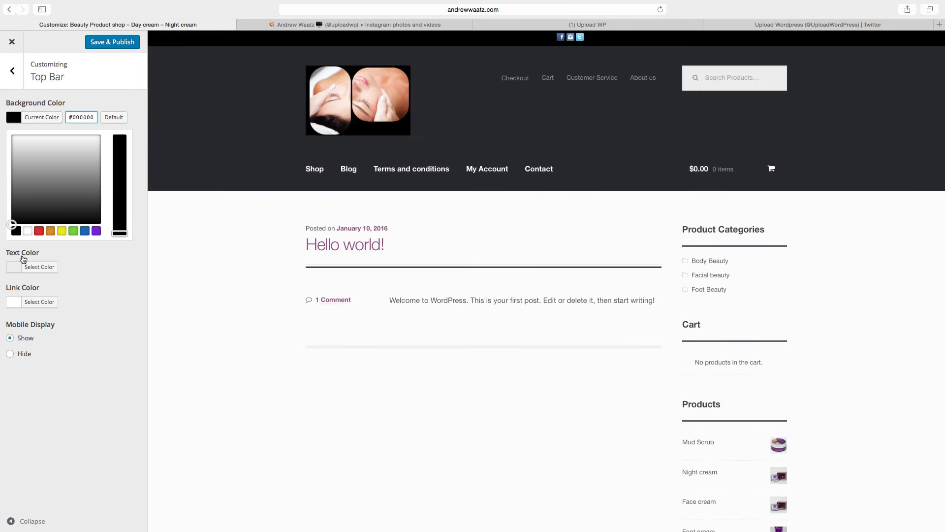
{"action": "mouse_move", "coordinate": [20, 333]}
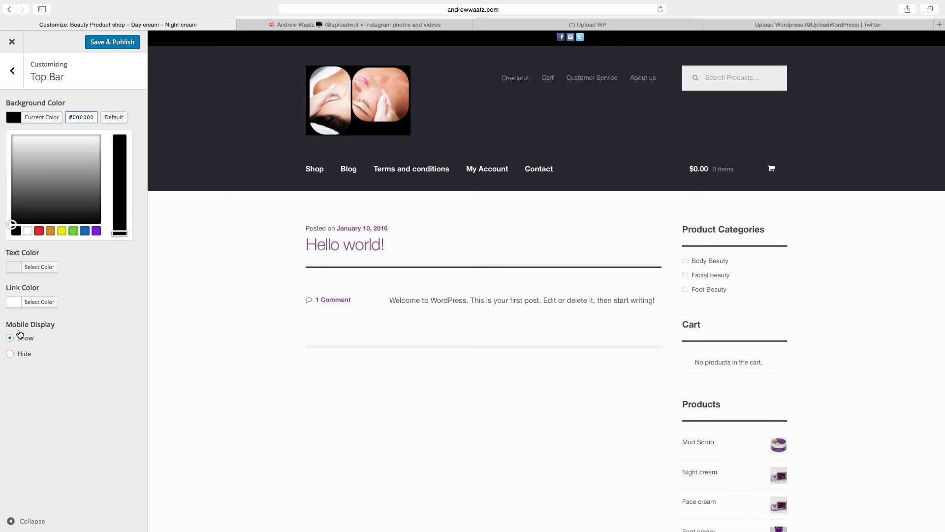
{"action": "mouse_move", "coordinate": [20, 354]}
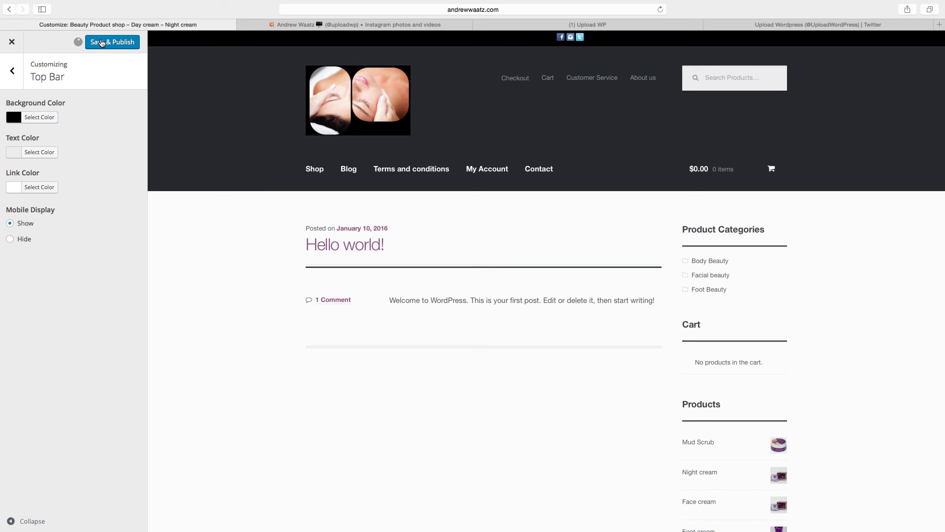
{"action": "left_click", "coordinate": [112, 42]}
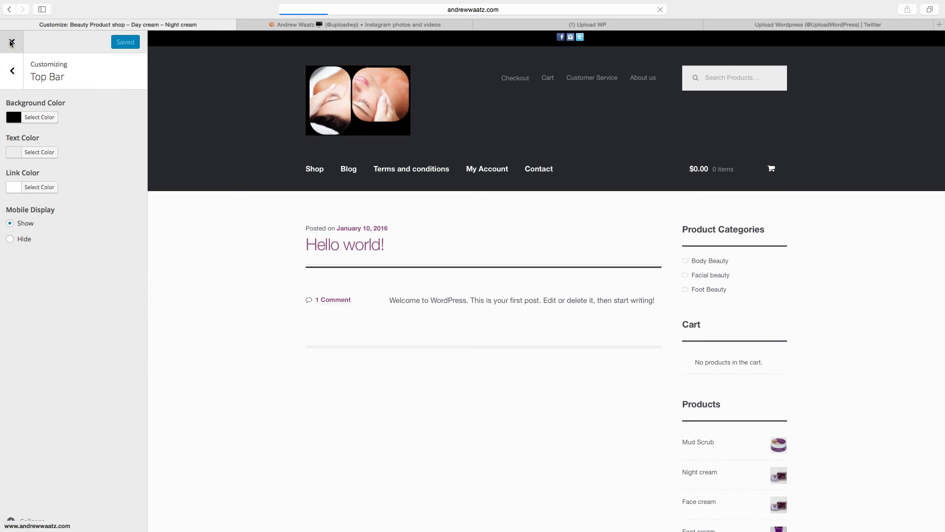
Close the Customizer, check the footer icons, and return to the shop tab.
{"action": "left_click", "coordinate": [10, 43]}
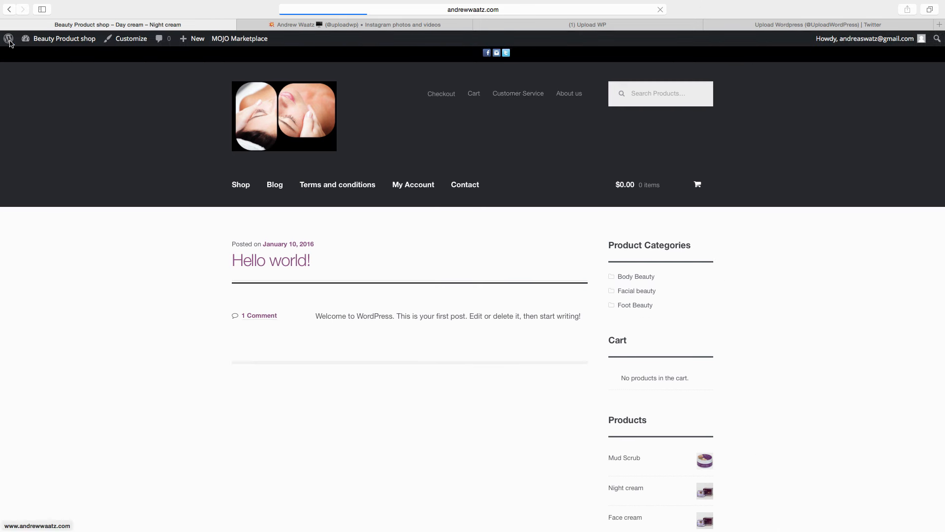
{"action": "scroll", "scroll_direction": "down", "scroll_amount": 3}
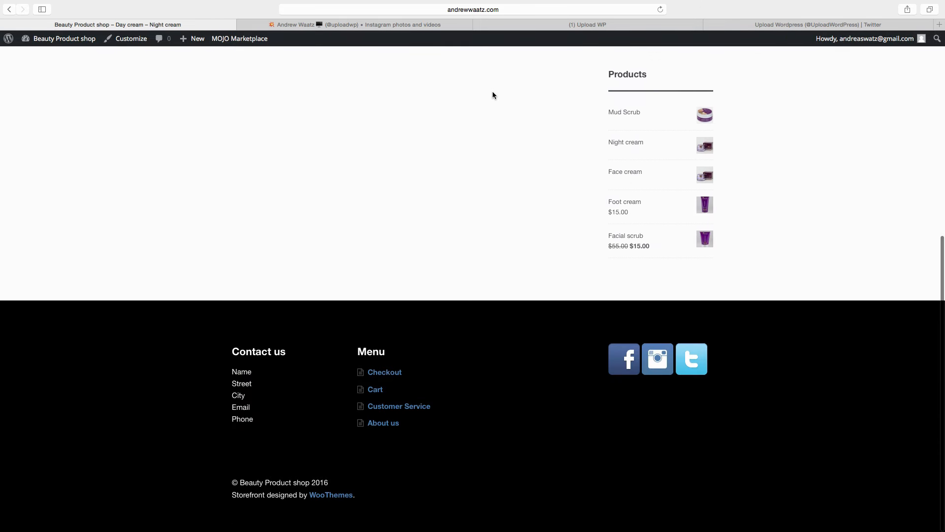
{"action": "mouse_move", "coordinate": [691, 359]}
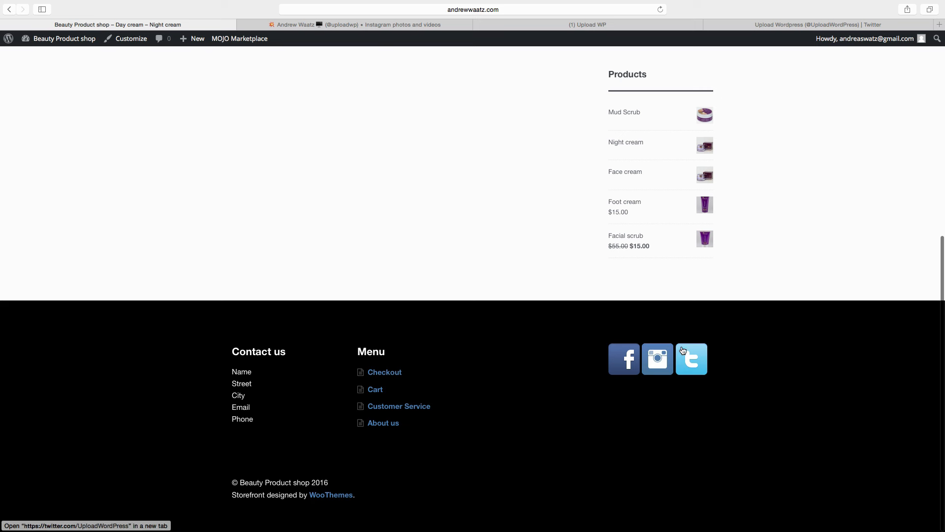
{"action": "mouse_move", "coordinate": [620, 372]}
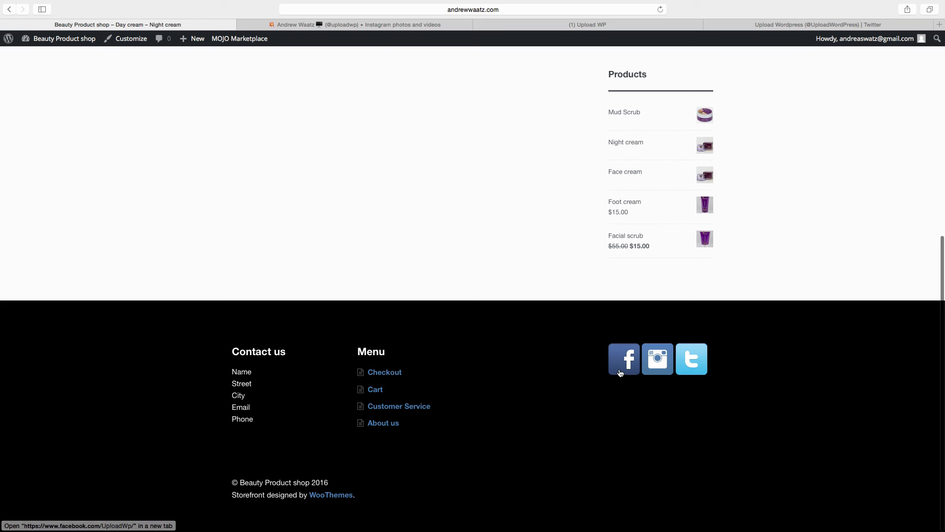
{"action": "mouse_move", "coordinate": [658, 364]}
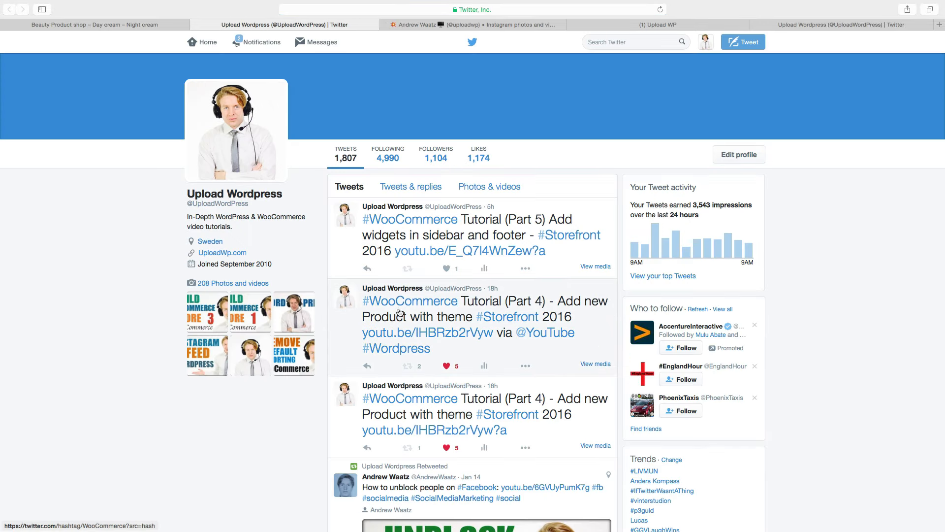
{"action": "left_click", "coordinate": [94, 24]}
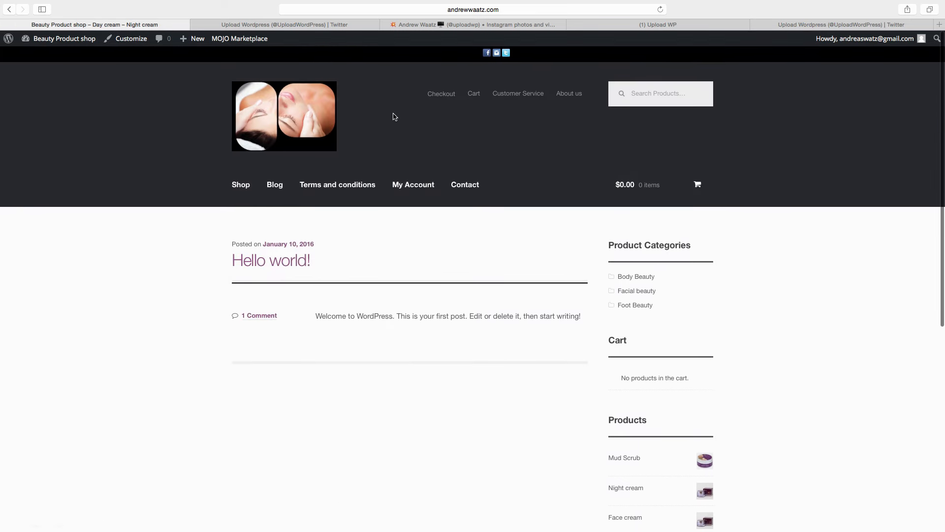
{"action": "mouse_move", "coordinate": [384, 79]}
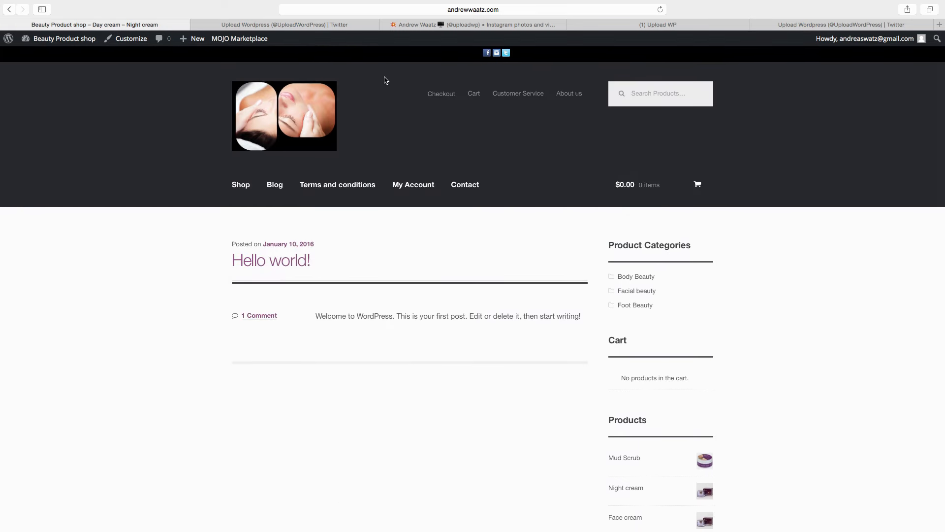